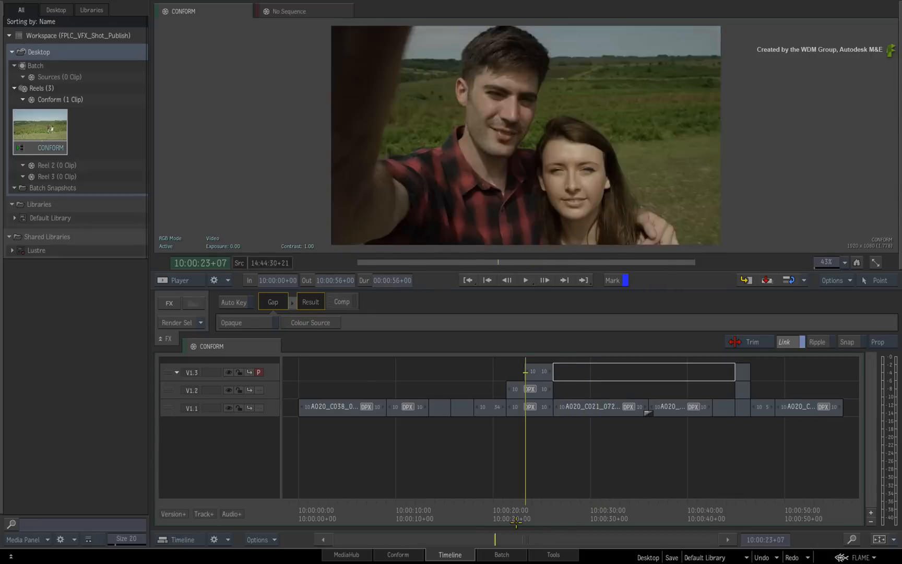
# Scrub the CONFORM sequence around 10:00:10 and 10:00:25, then return toward its start
pyautogui.click(419, 521)
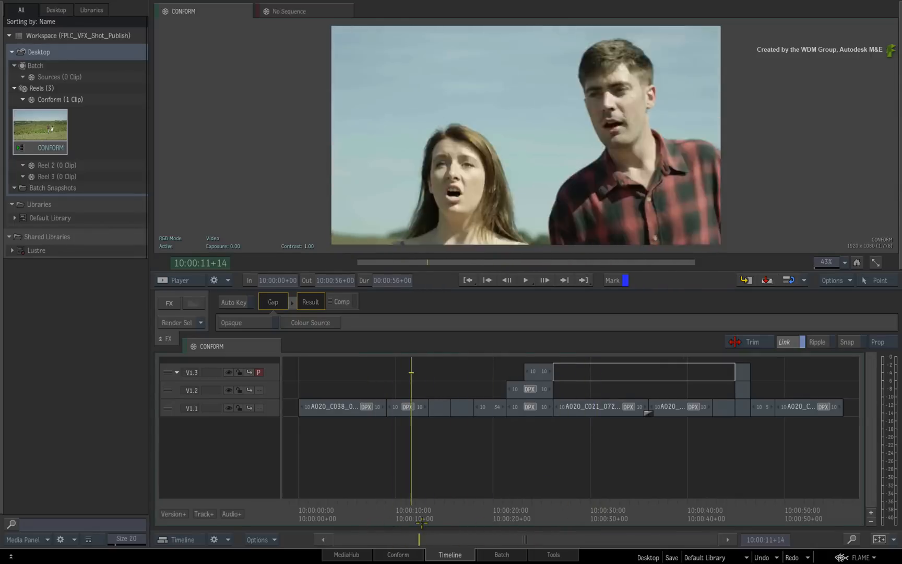
pyautogui.click(539, 505)
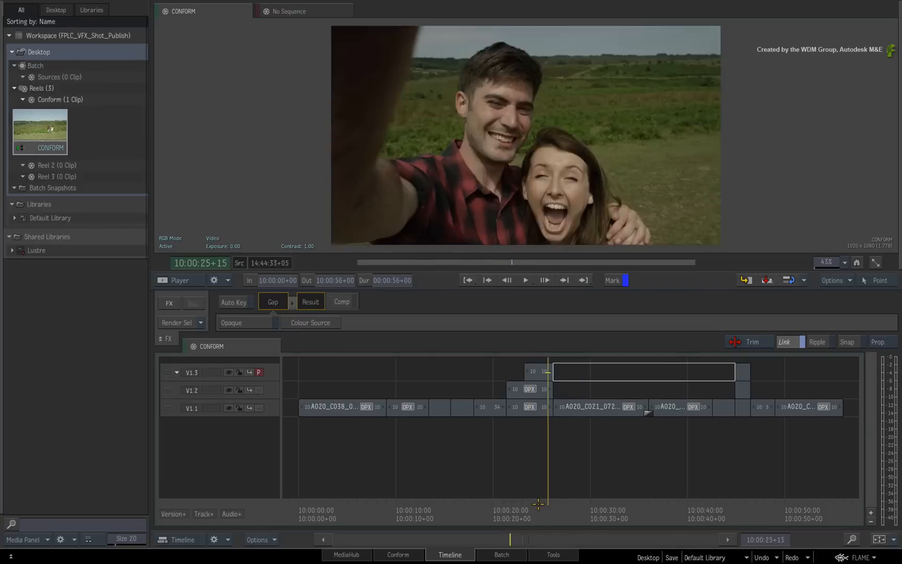
pyautogui.click(344, 511)
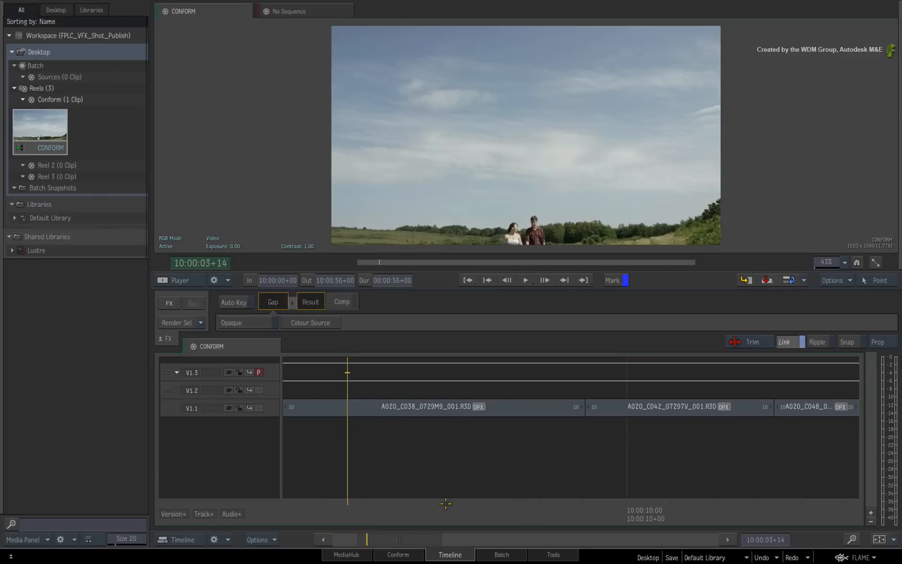
pyautogui.moveTo(513, 439)
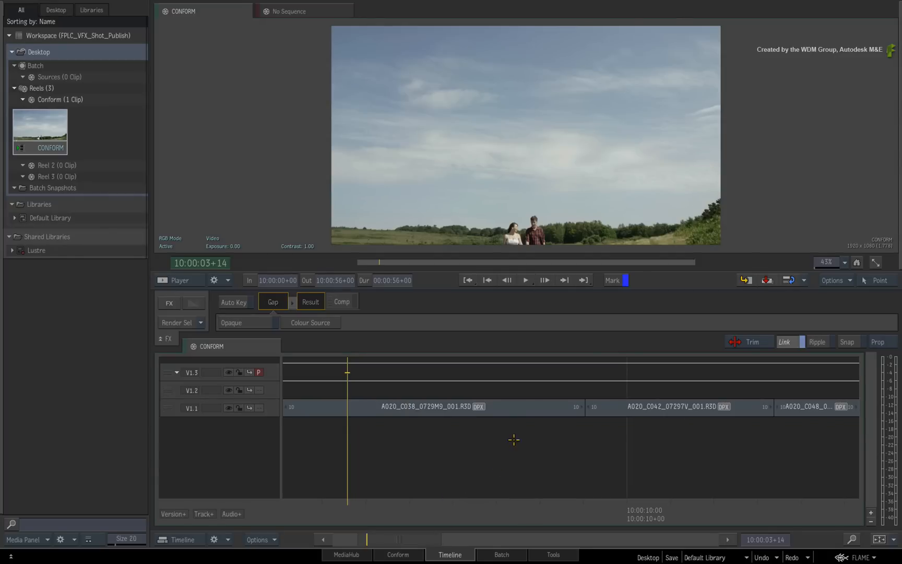
# Select the opening clip A020_C038_0729M9_001.R3D on track V1.1
pyautogui.click(429, 407)
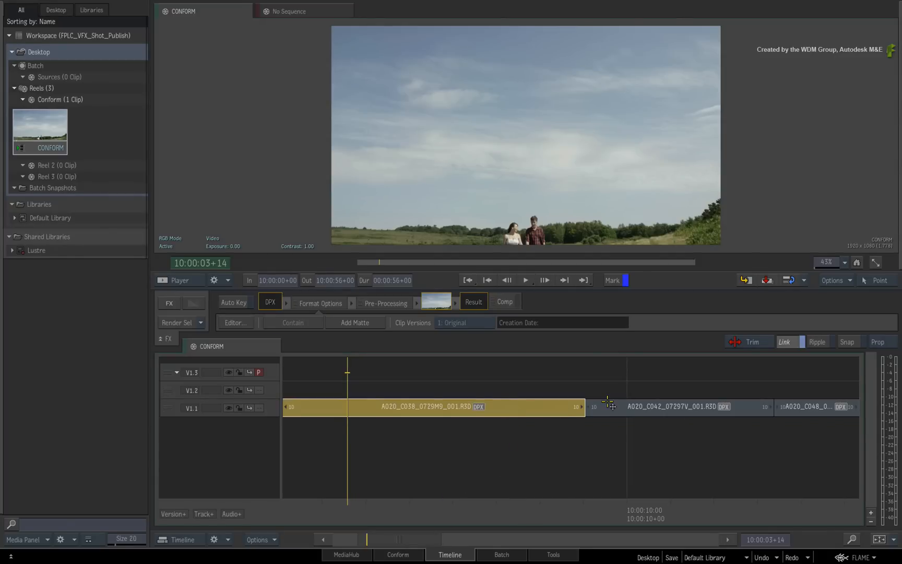
pyautogui.click(678, 407)
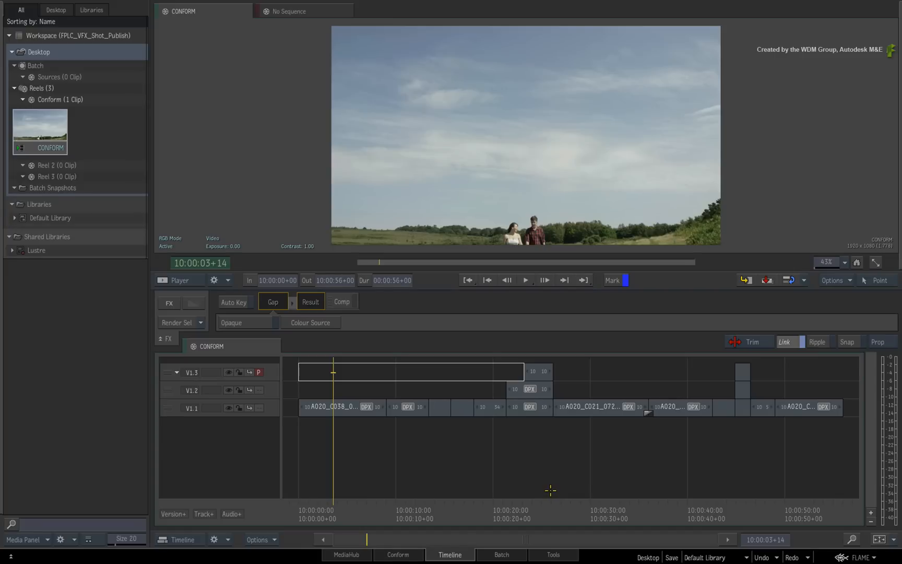
pyautogui.moveTo(544, 485)
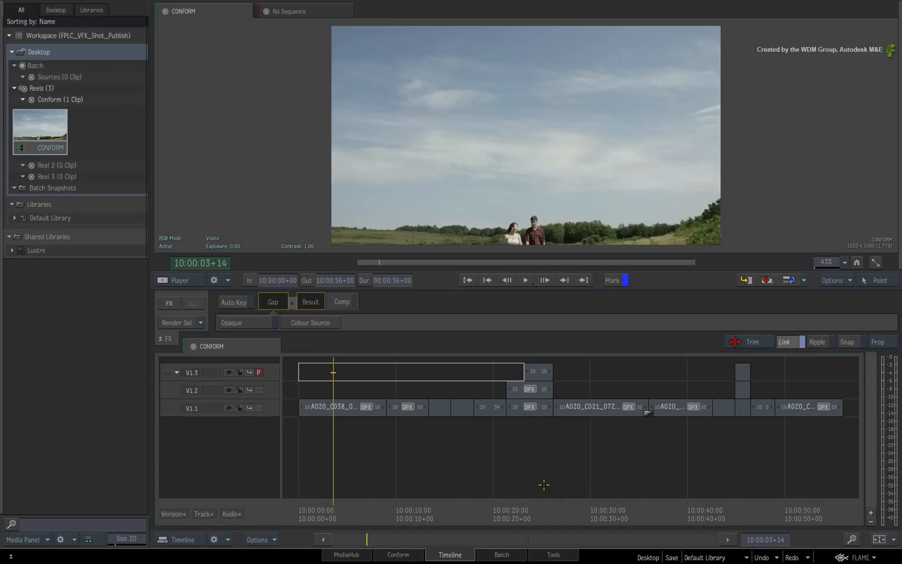
pyautogui.moveTo(536, 473)
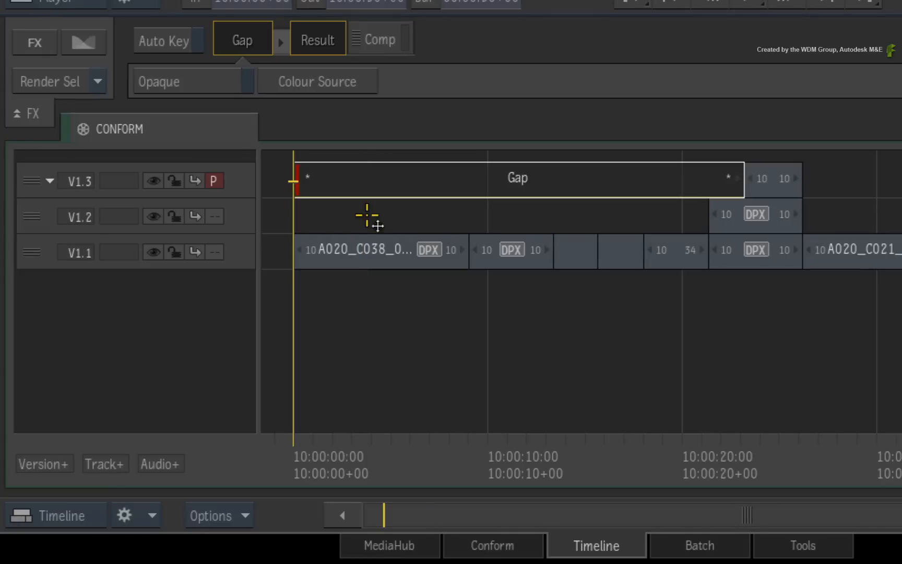
pyautogui.click(510, 251)
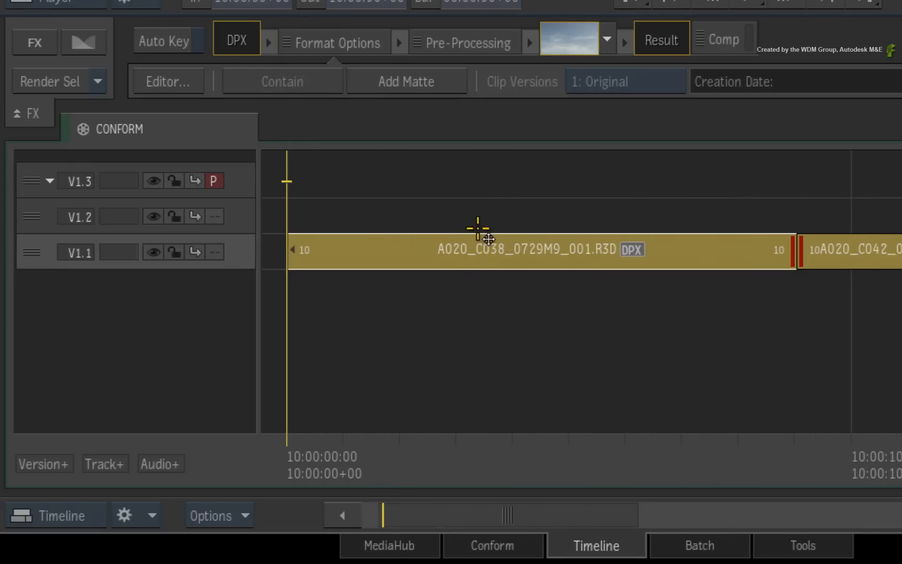
# Bring up Rename Shot for the 12 selected segments from the clip's context menu
pyautogui.rightClick(414, 250)
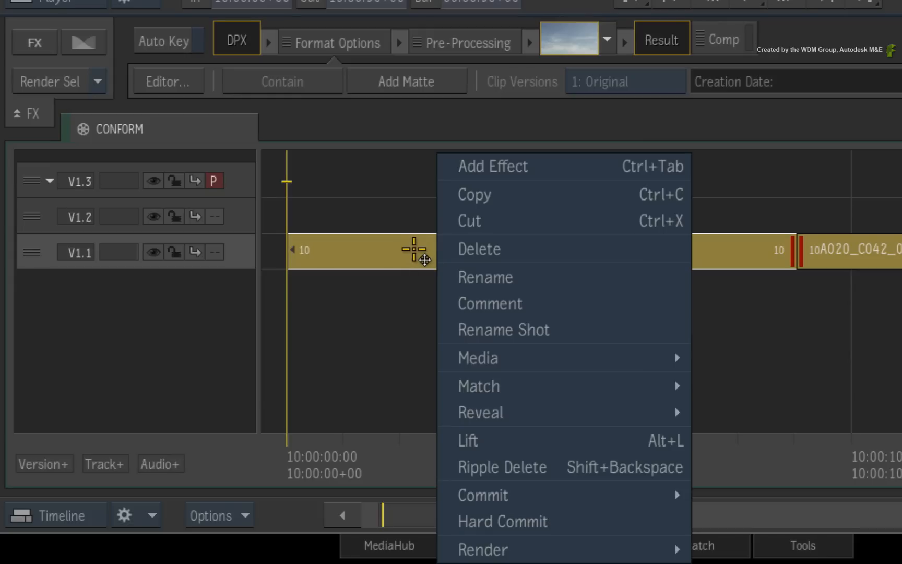
pyautogui.moveTo(655, 277)
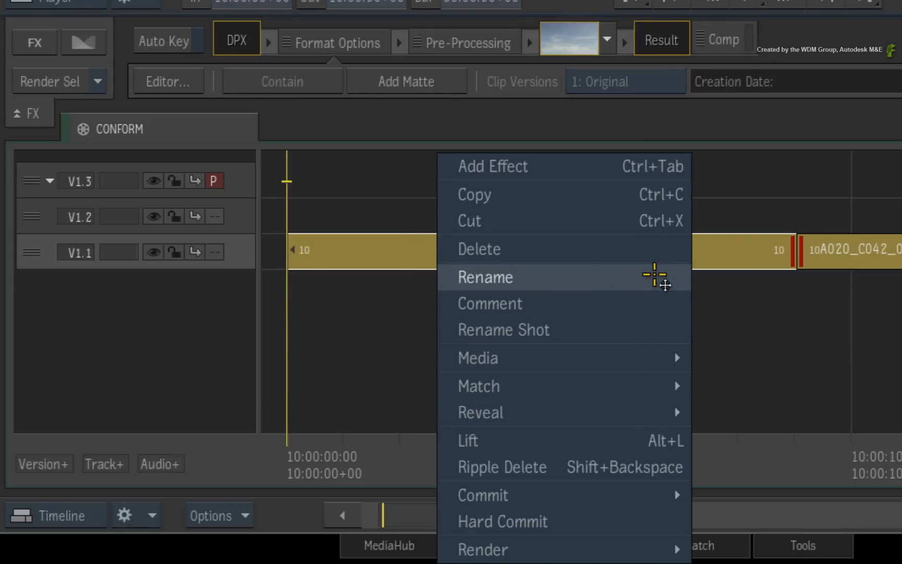
pyautogui.moveTo(652, 285)
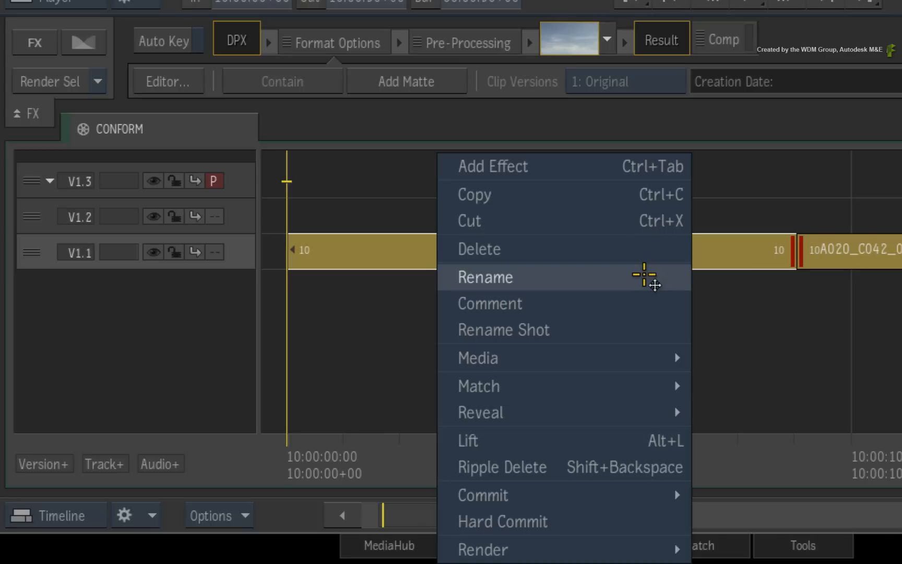
pyautogui.moveTo(646, 284)
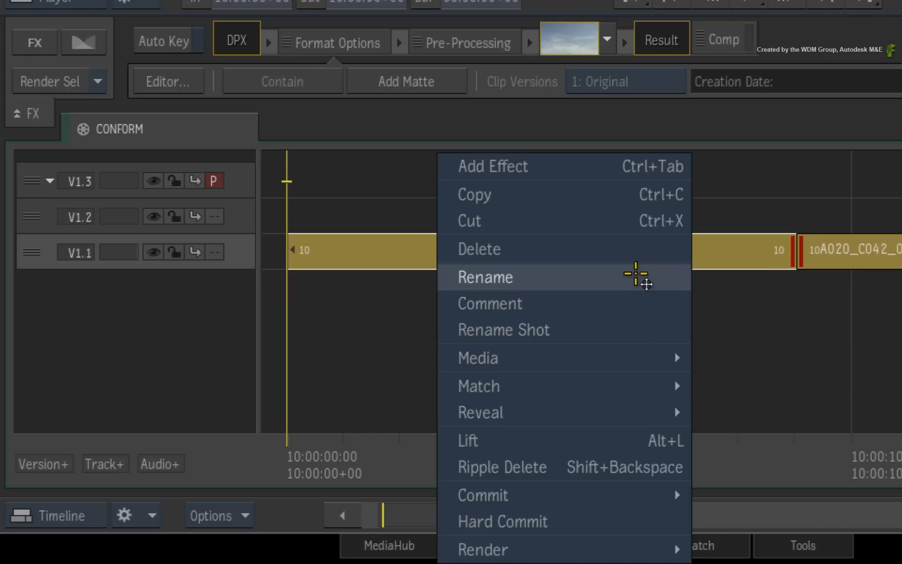
pyautogui.moveTo(618, 330)
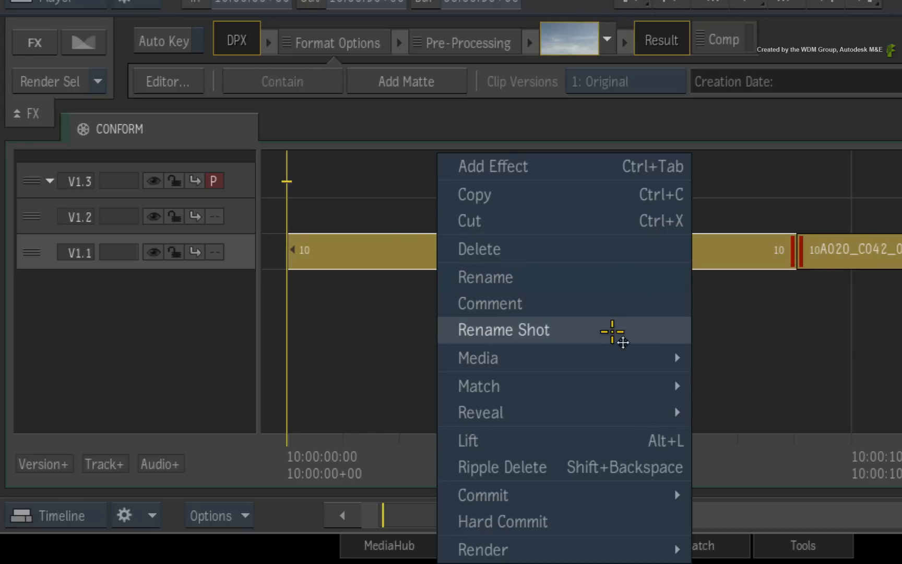
pyautogui.moveTo(587, 336)
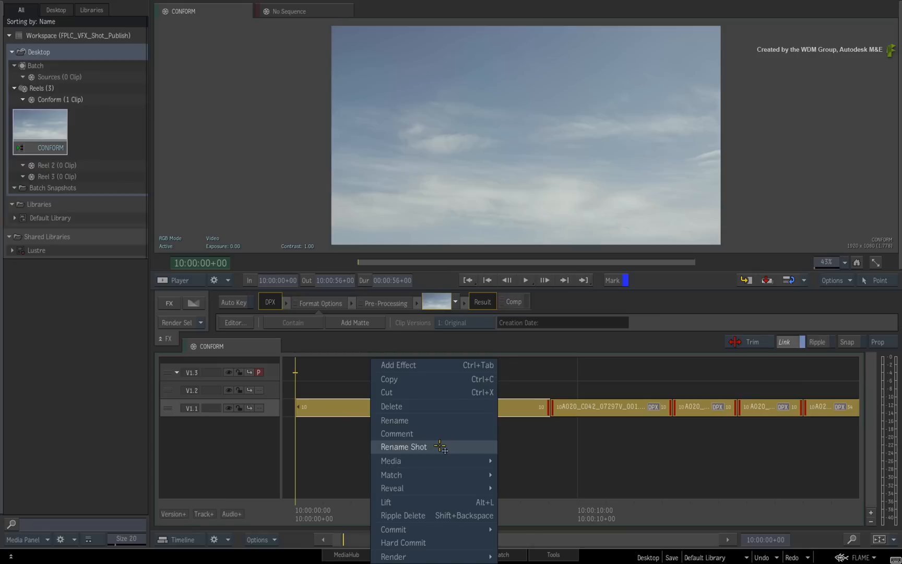
pyautogui.click(403, 447)
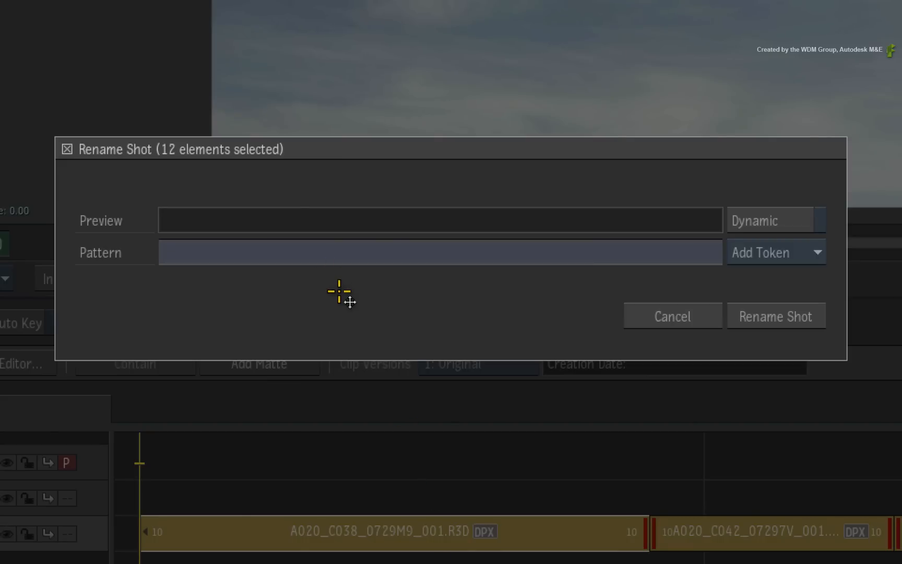
pyautogui.moveTo(351, 305)
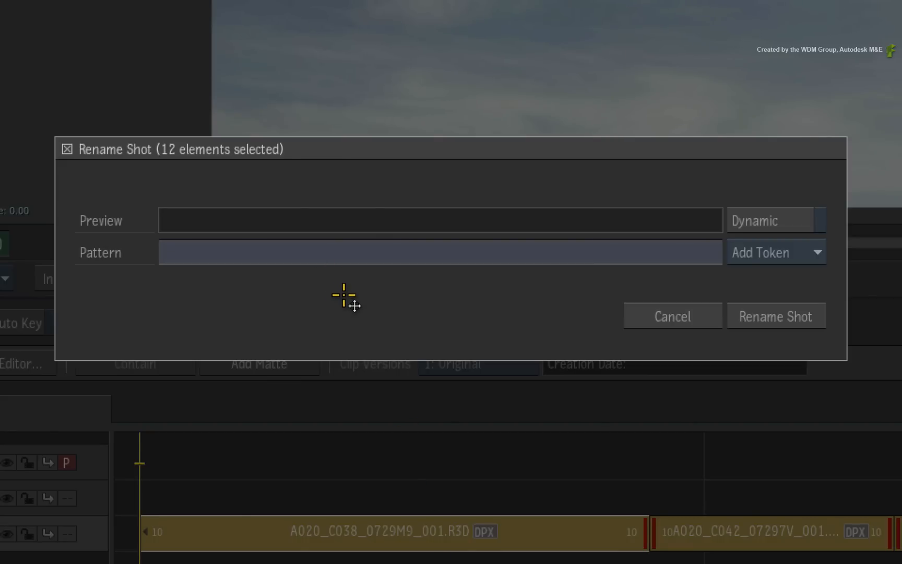
pyautogui.moveTo(351, 311)
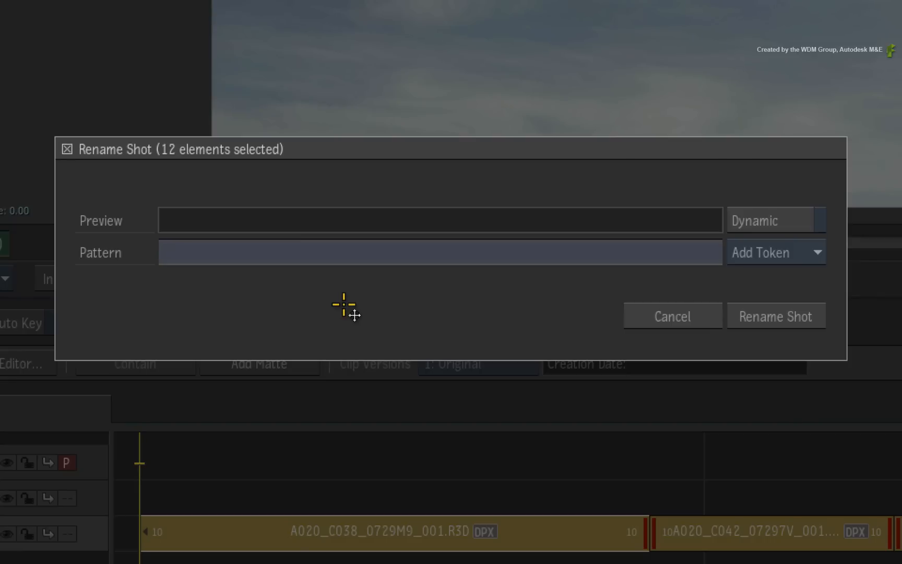
pyautogui.moveTo(816, 279)
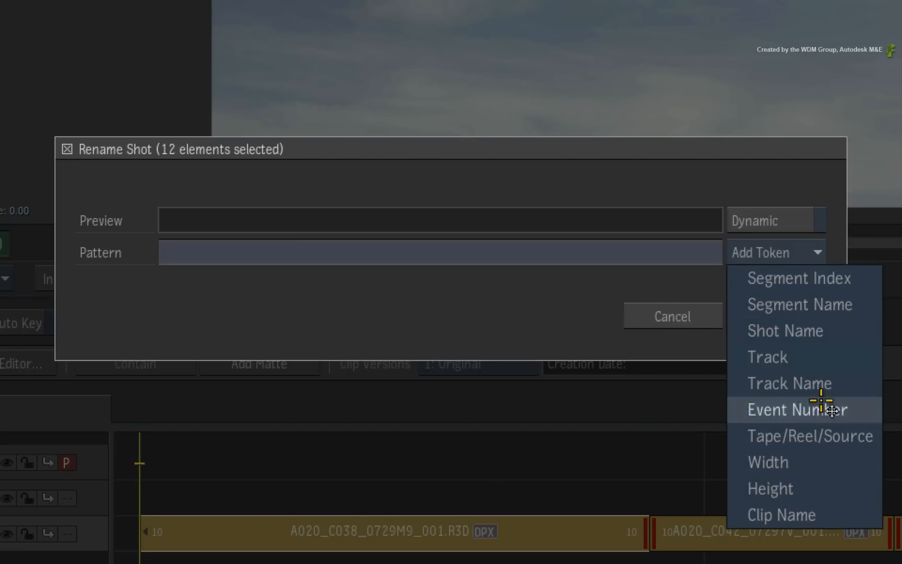
pyautogui.moveTo(798, 304)
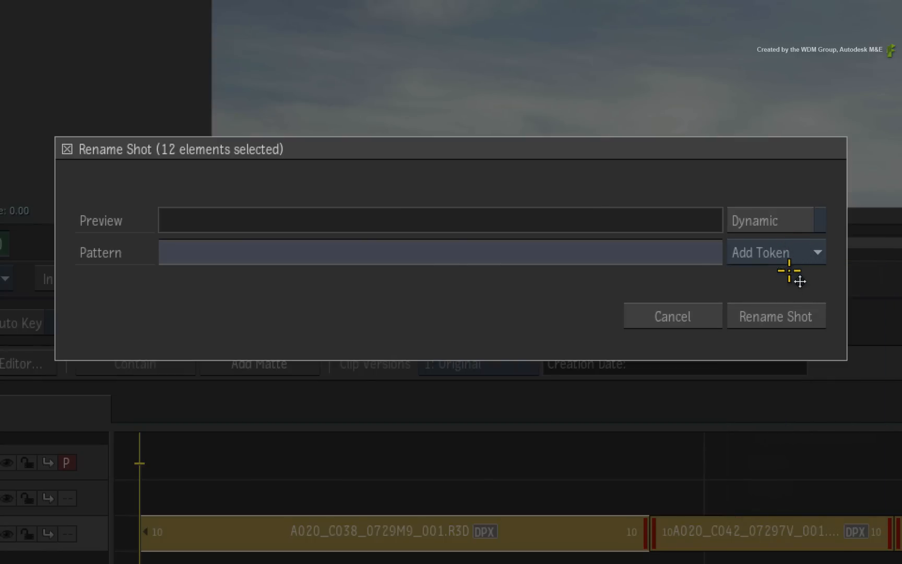
pyautogui.moveTo(700, 253)
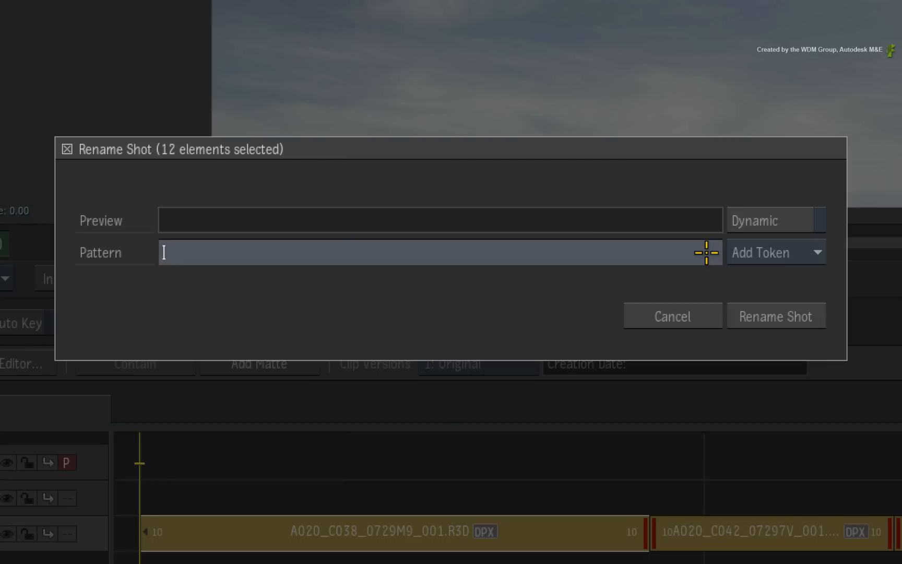
pyautogui.moveTo(659, 251)
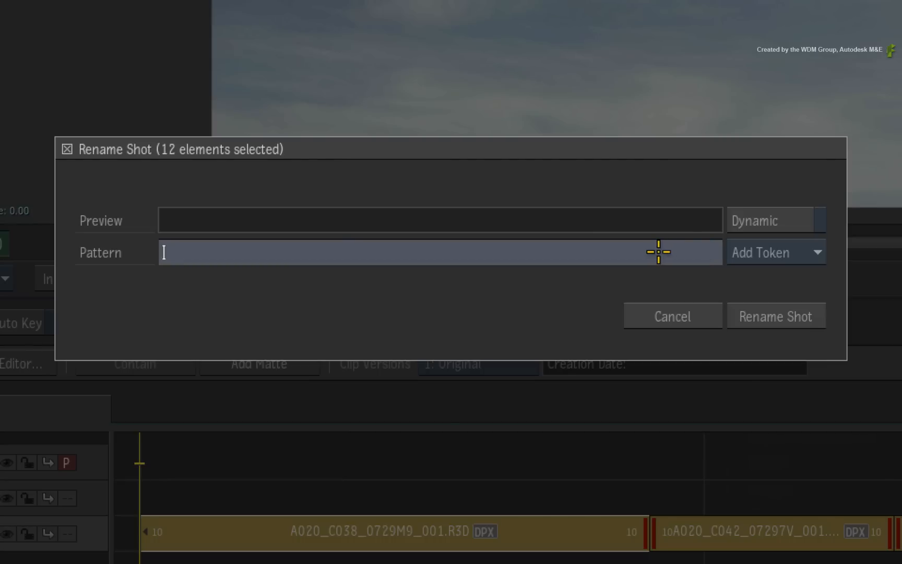
# Set the shot-name pattern to shot<segment>, previewing as shot0001
pyautogui.write('shot')
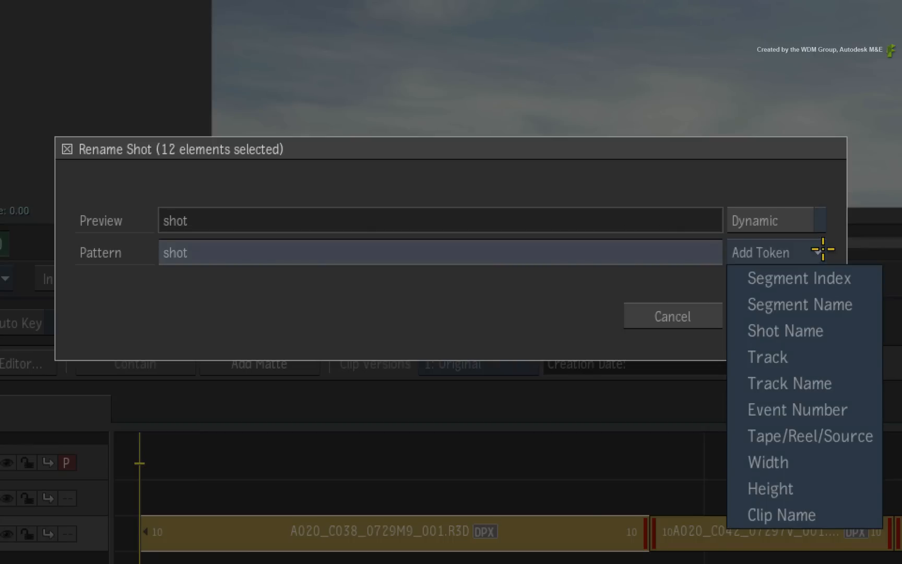
pyautogui.moveTo(798, 278)
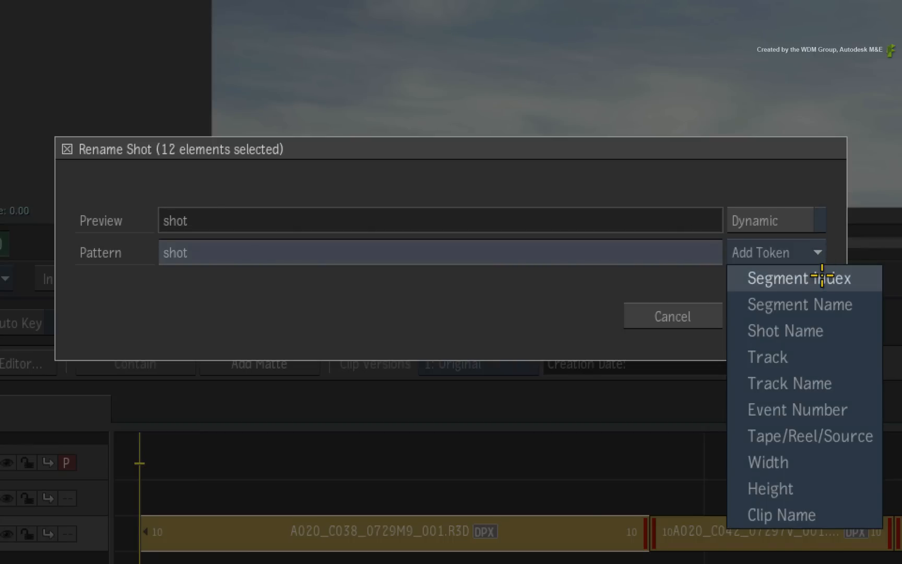
pyautogui.click(798, 278)
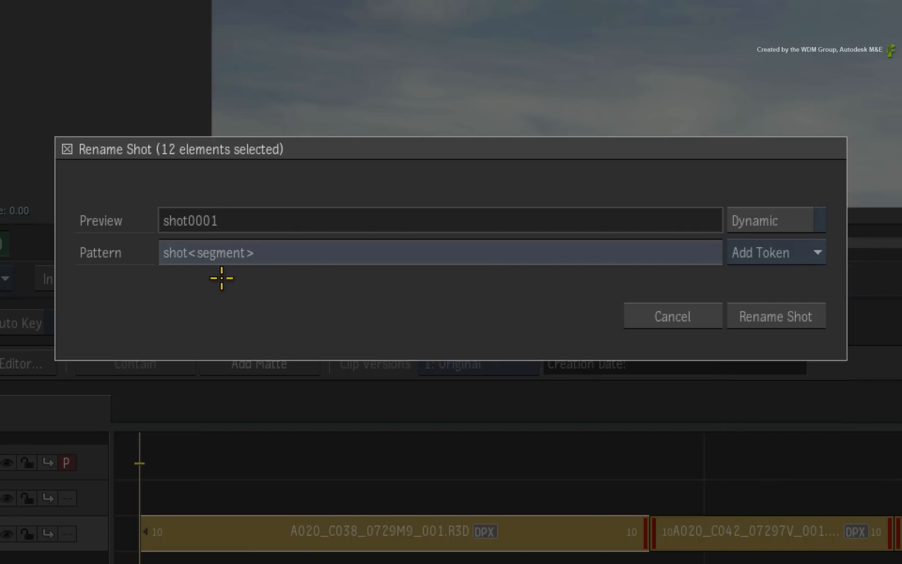
pyautogui.moveTo(227, 274)
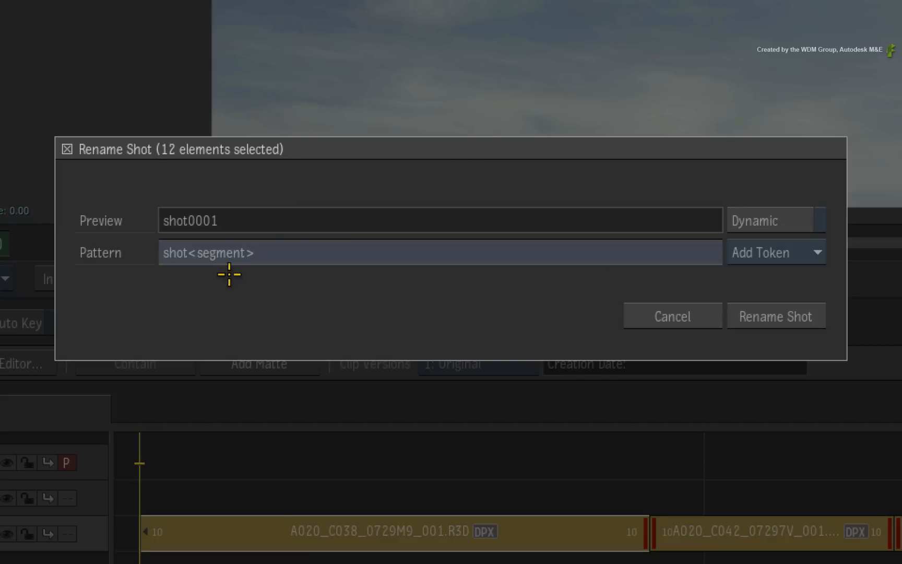
pyautogui.moveTo(240, 271)
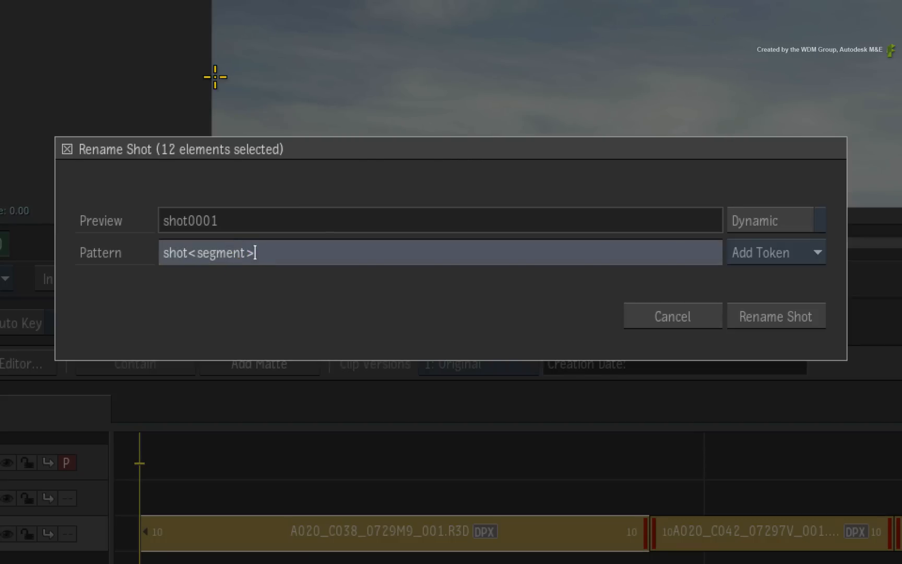
# Rename the 12 segments with pattern shot<segment###>0, giving names like shot0060
pyautogui.write('#')
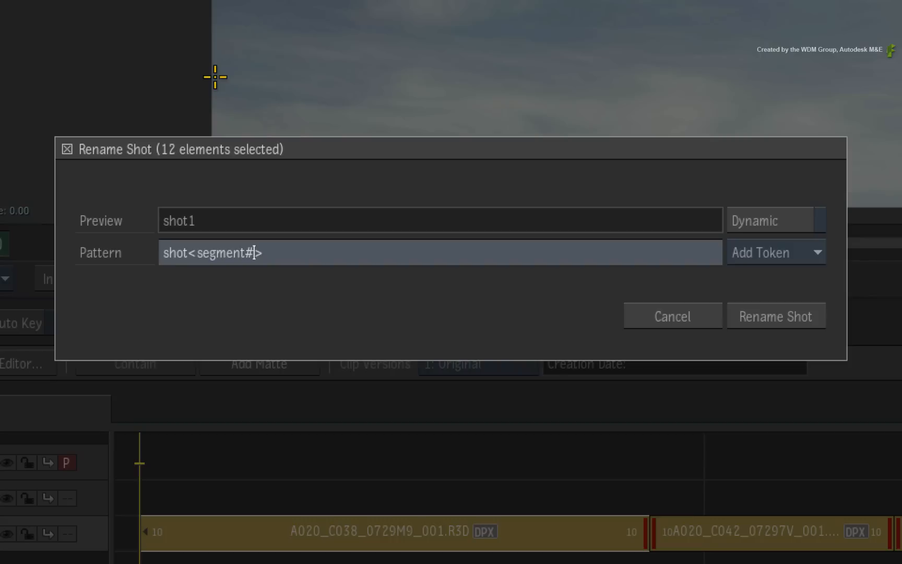
pyautogui.write('##')
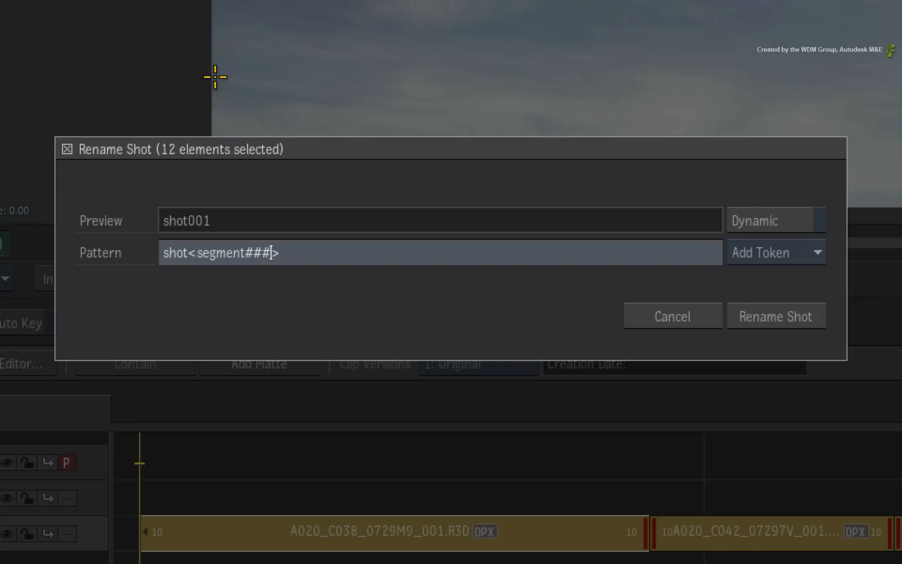
pyautogui.moveTo(284, 280)
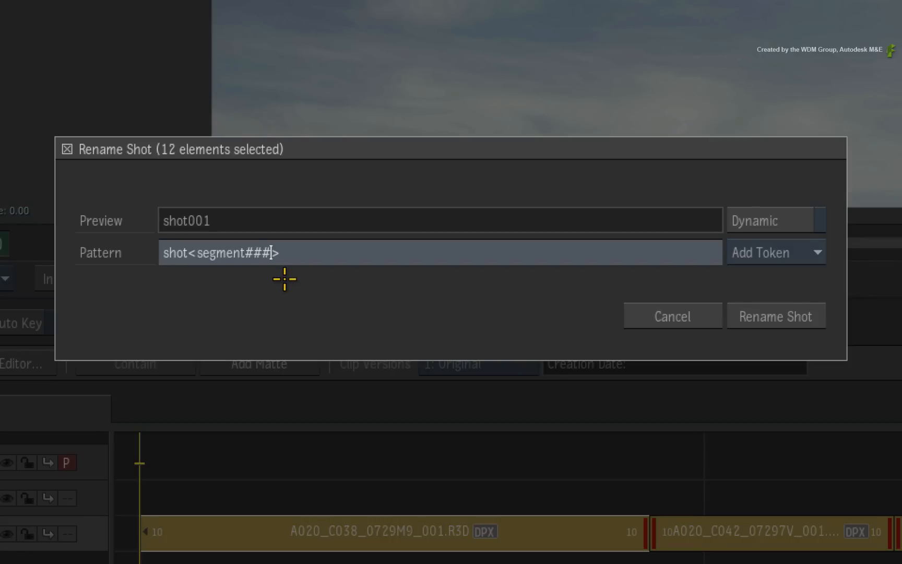
pyautogui.moveTo(289, 275)
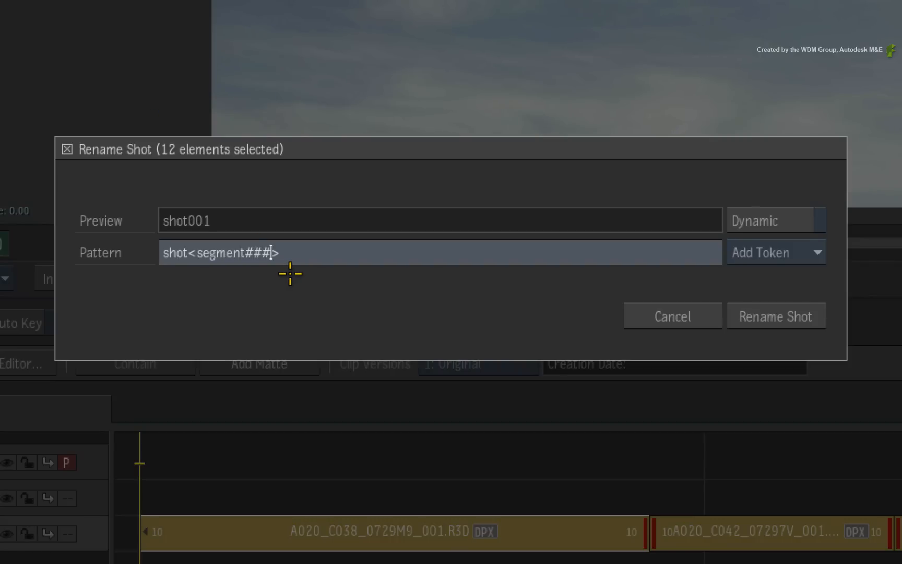
pyautogui.moveTo(284, 288)
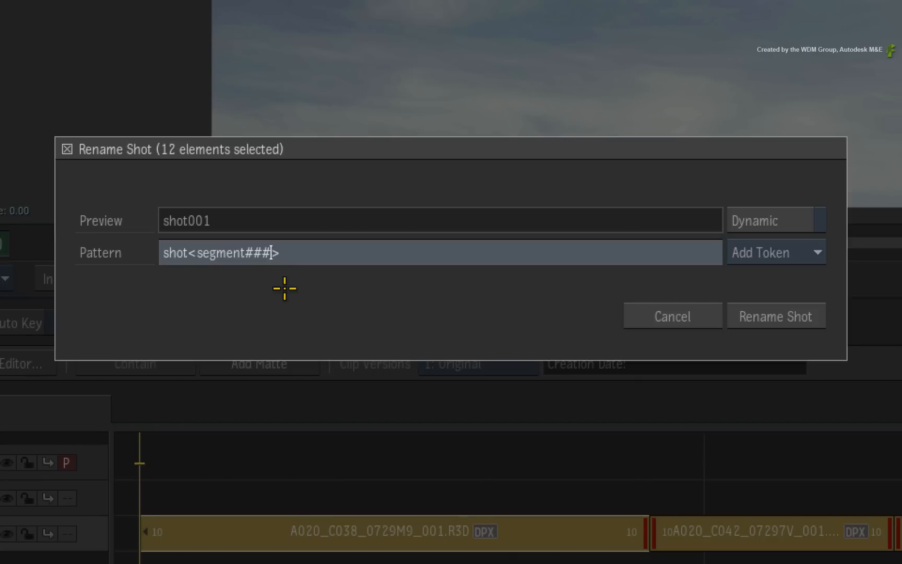
pyautogui.moveTo(282, 290)
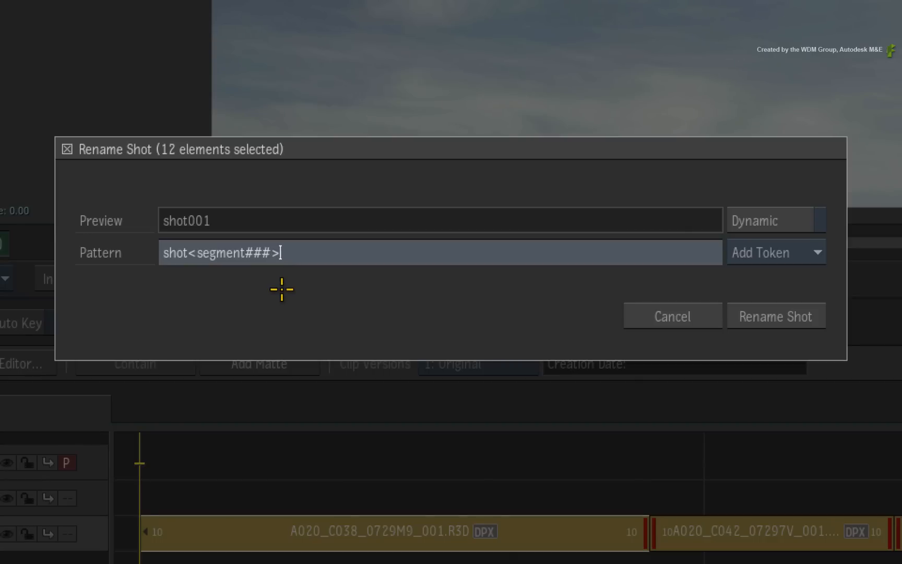
pyautogui.write('0')
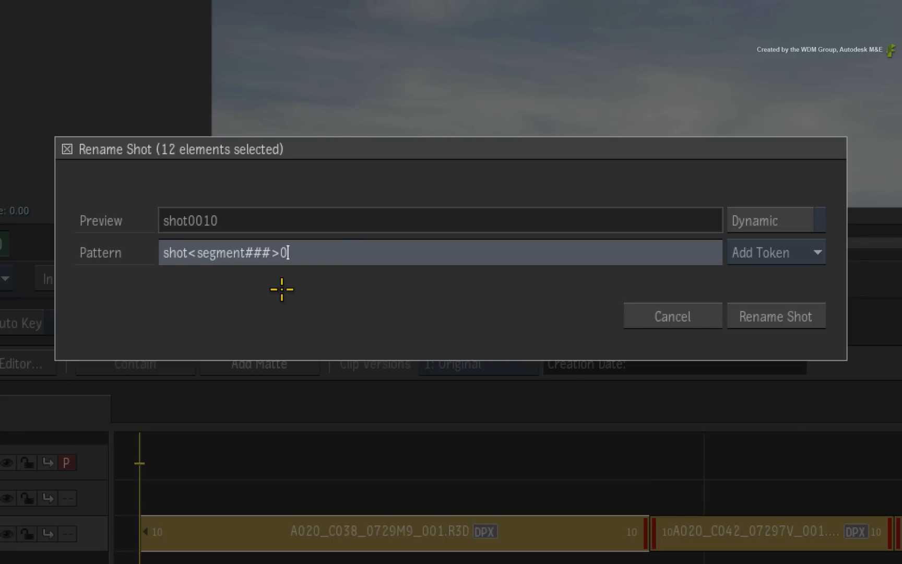
pyautogui.moveTo(775, 316)
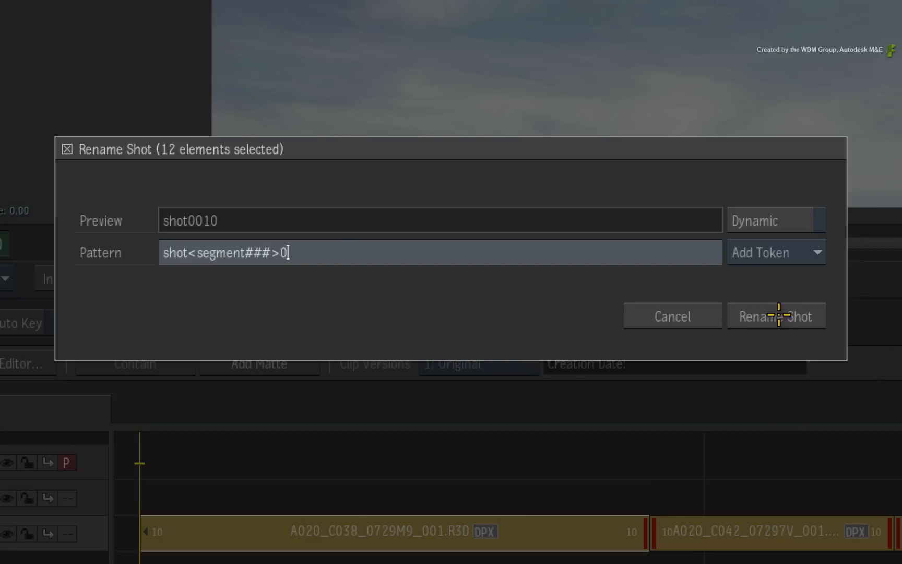
pyautogui.click(775, 316)
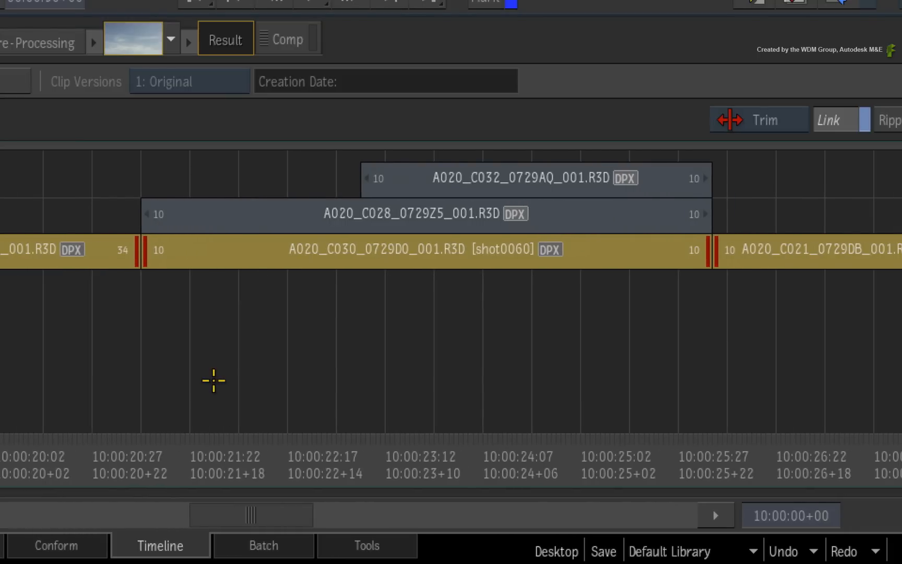
pyautogui.moveTo(277, 399)
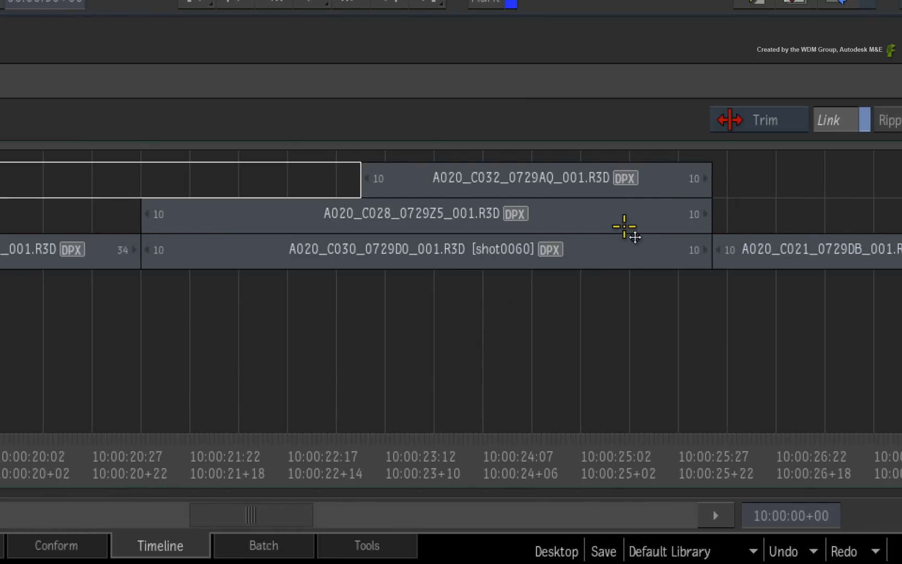
# Select the bottom V1 segment named shot0060
pyautogui.click(425, 250)
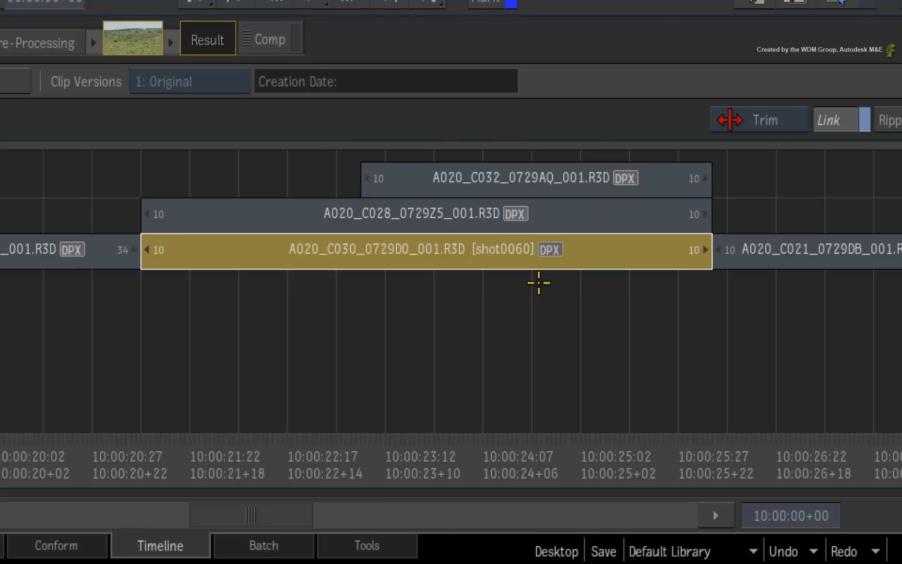
pyautogui.moveTo(511, 278)
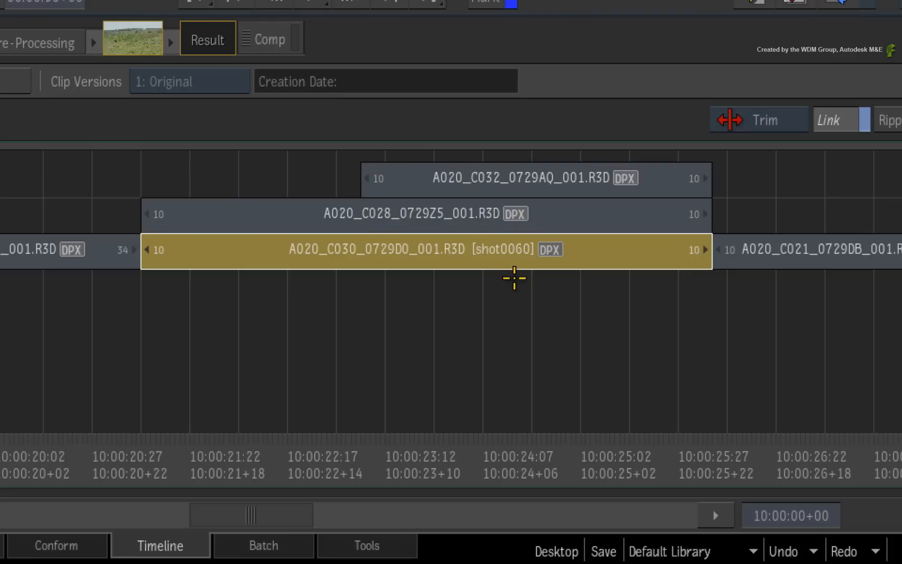
pyautogui.moveTo(511, 285)
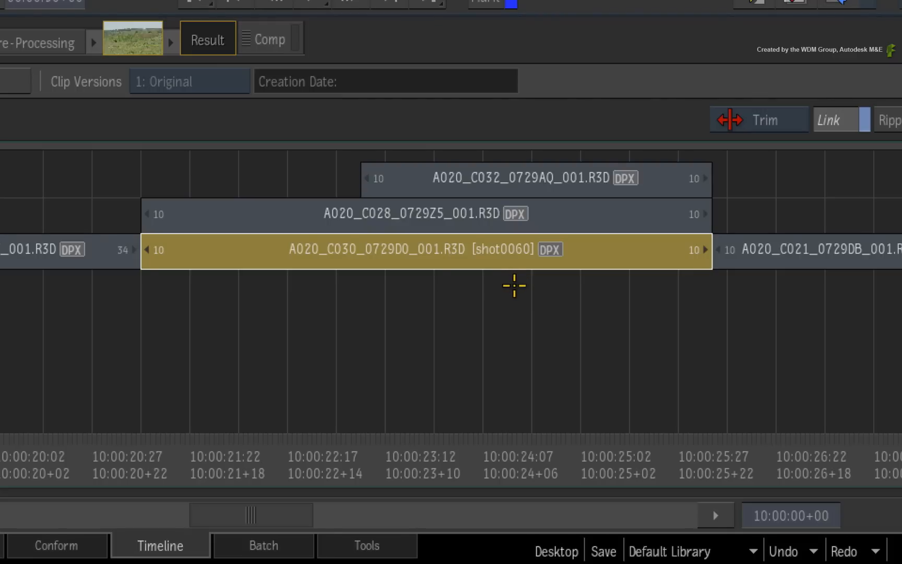
pyautogui.moveTo(510, 286)
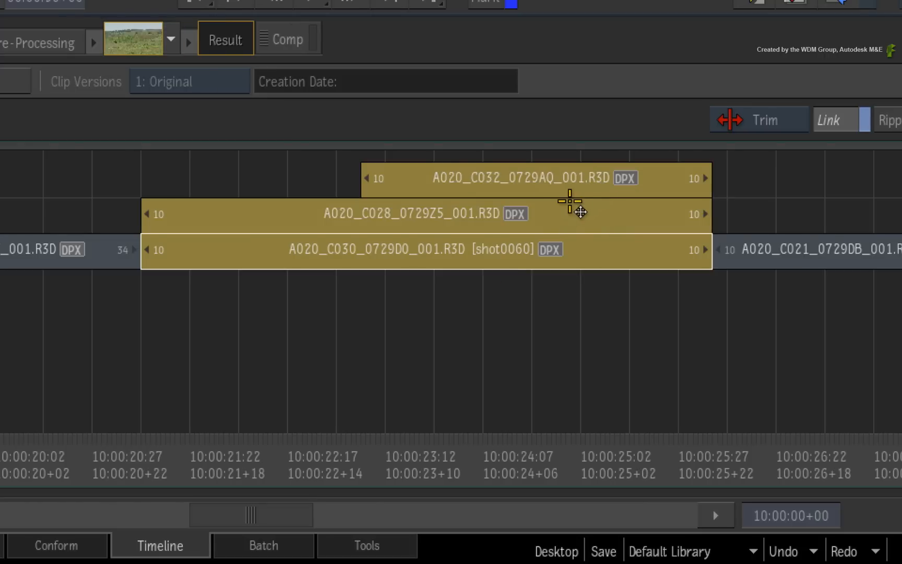
# Rename the three stacked segments to the shared shot name shot0060
pyautogui.rightClick(579, 208)
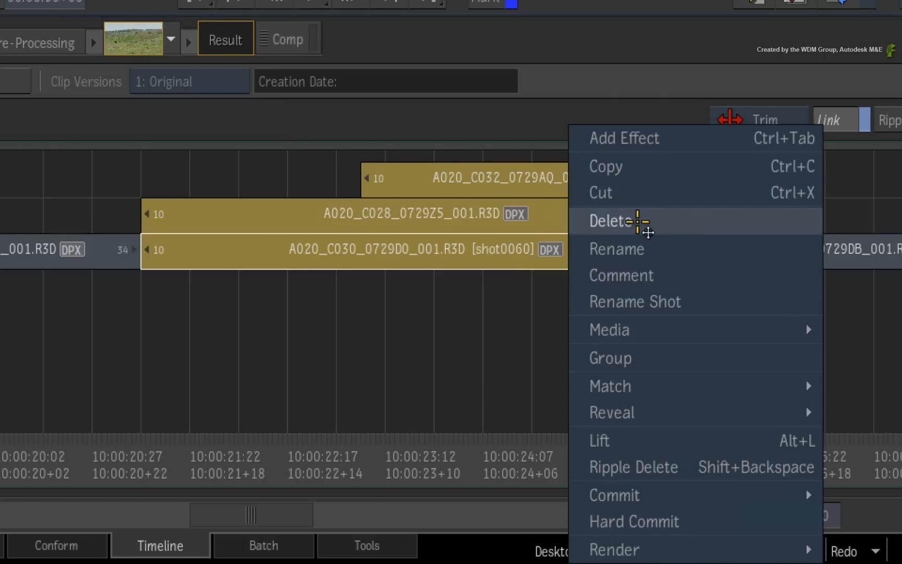
pyautogui.click(635, 302)
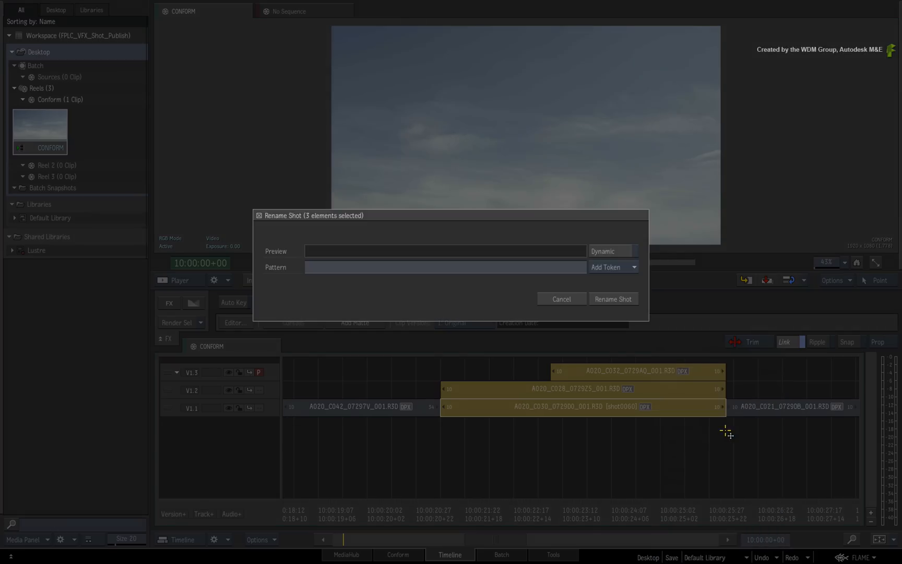
pyautogui.moveTo(612, 464)
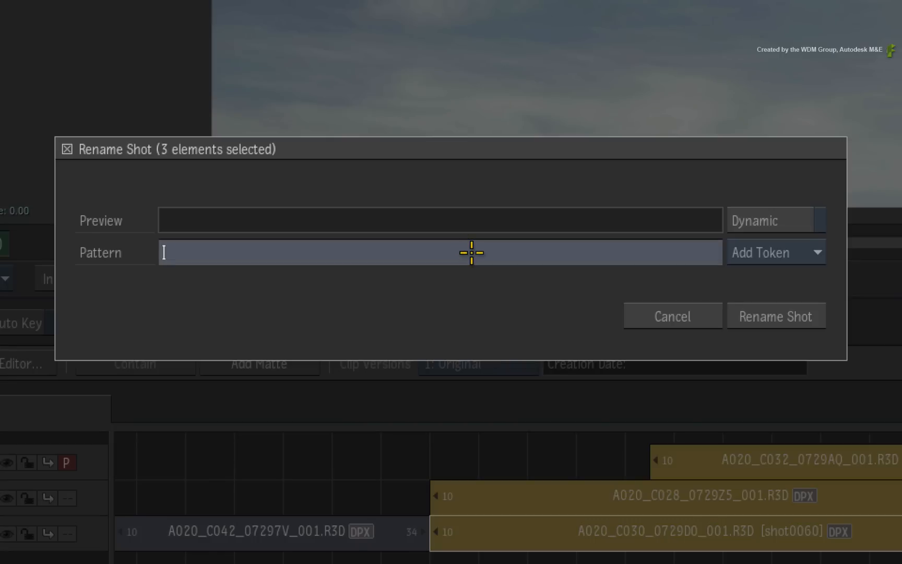
pyautogui.write('s')
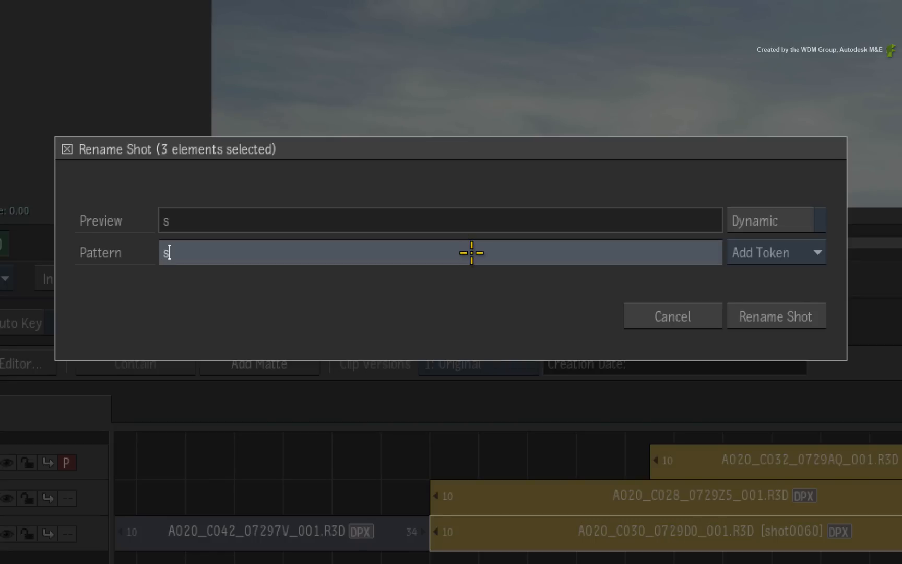
pyautogui.write('hot')
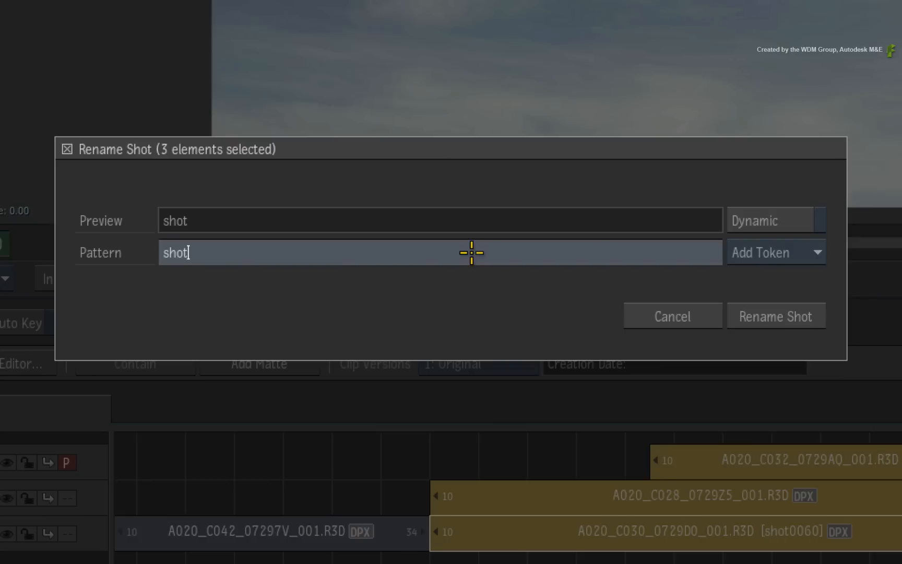
pyautogui.write('0060')
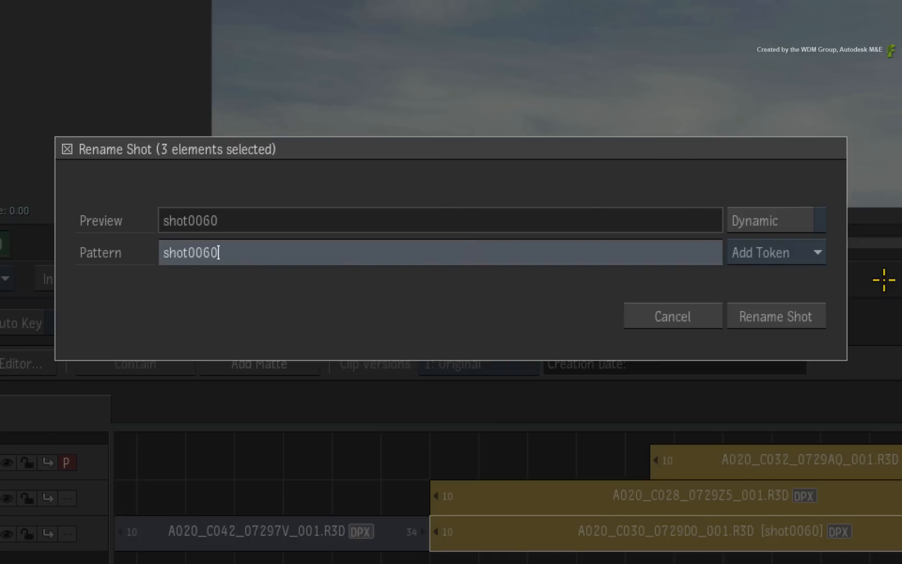
pyautogui.click(775, 317)
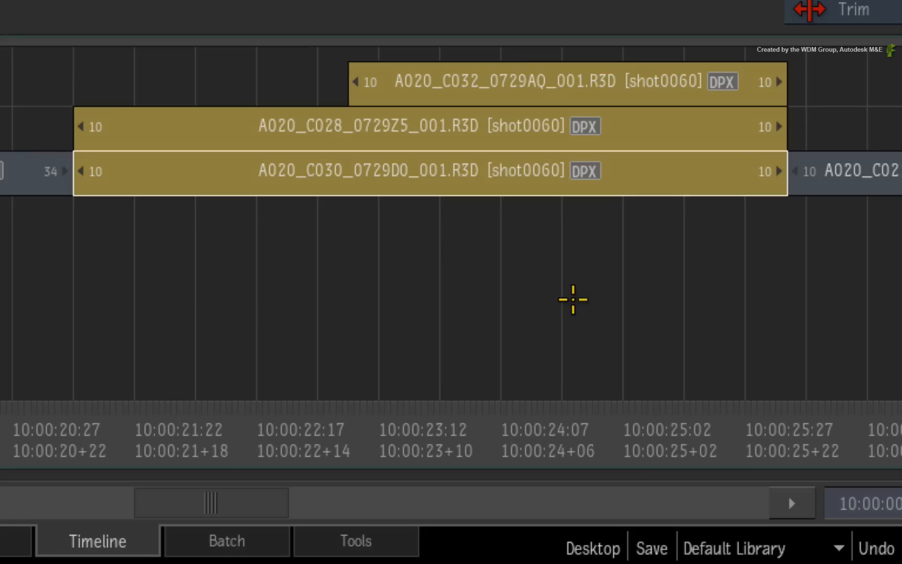
pyautogui.moveTo(222, 505)
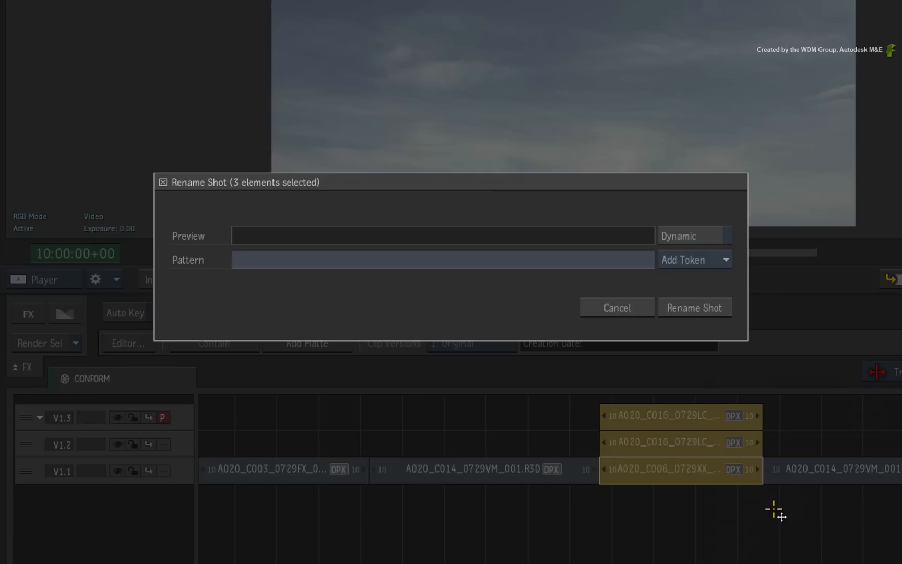
# Enter shot0100 as the shot name for the second three-clip stack
pyautogui.write('sho')
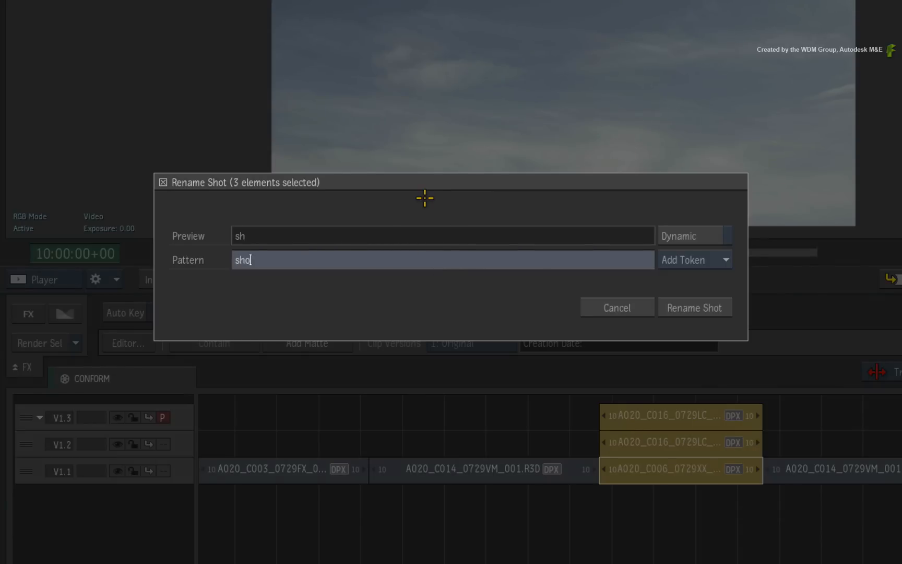
pyautogui.write('t0100')
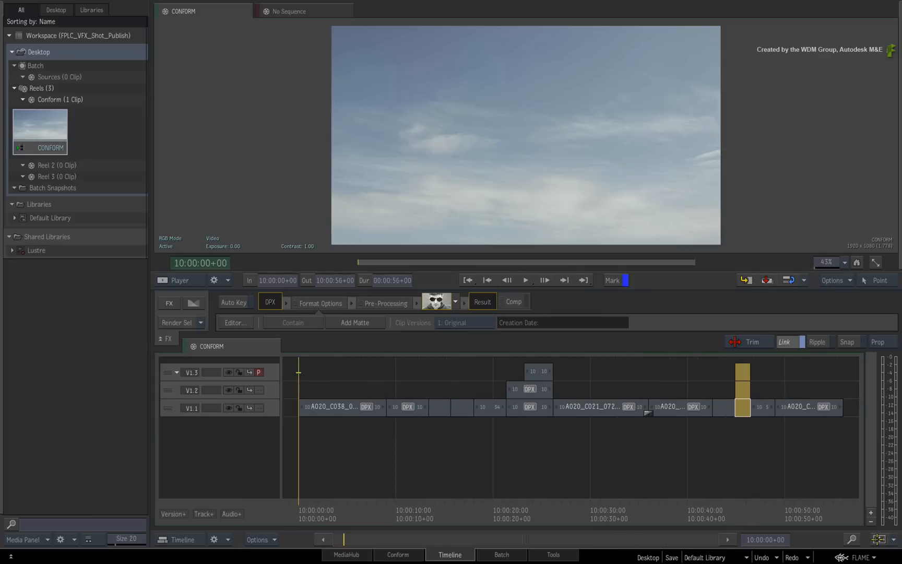
pyautogui.moveTo(331, 443)
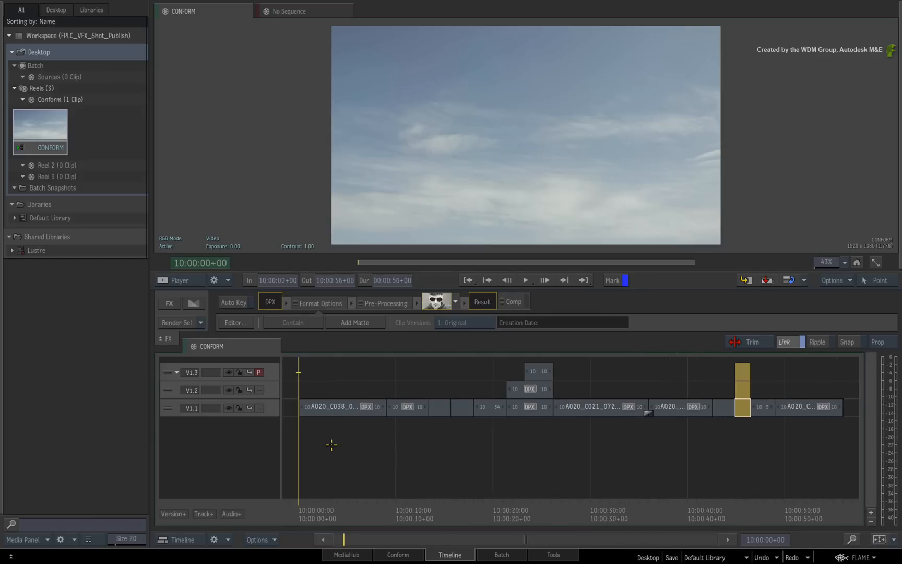
pyautogui.moveTo(338, 446)
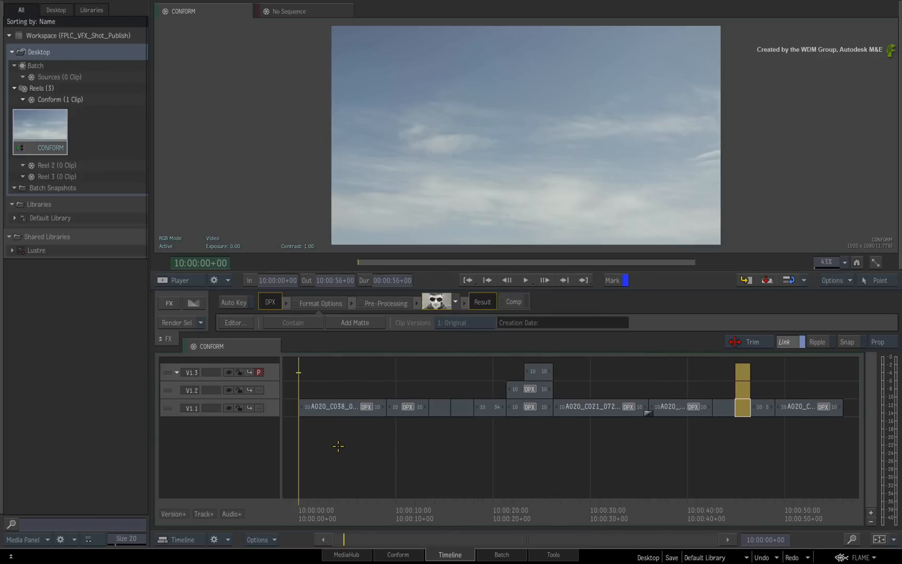
# Bring up the track options on the element1 track header for renaming
pyautogui.click(408, 371)
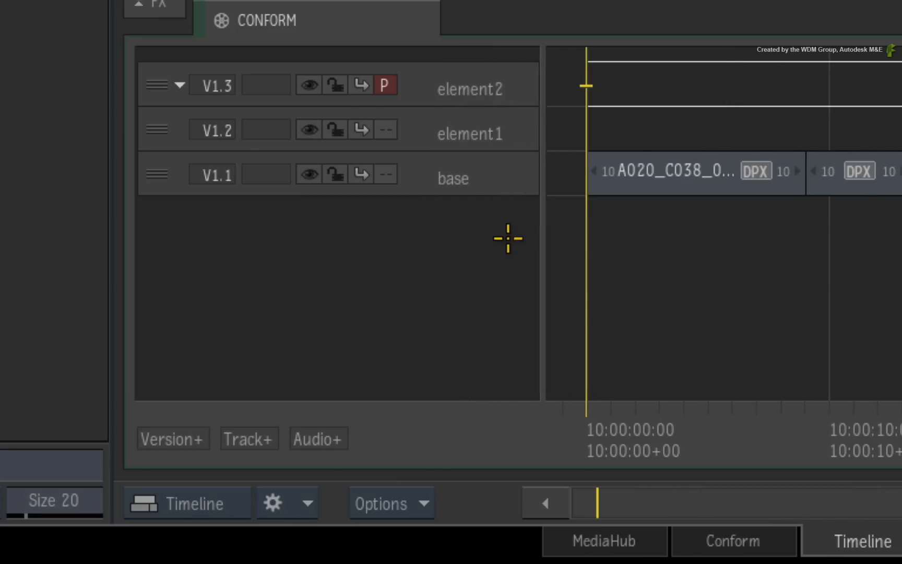
pyautogui.rightClick(475, 133)
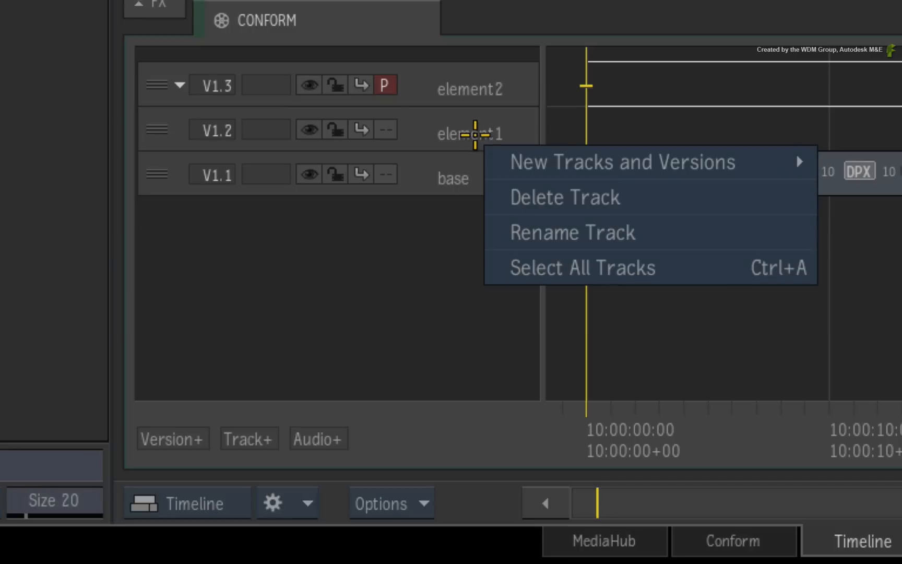
pyautogui.moveTo(514, 232)
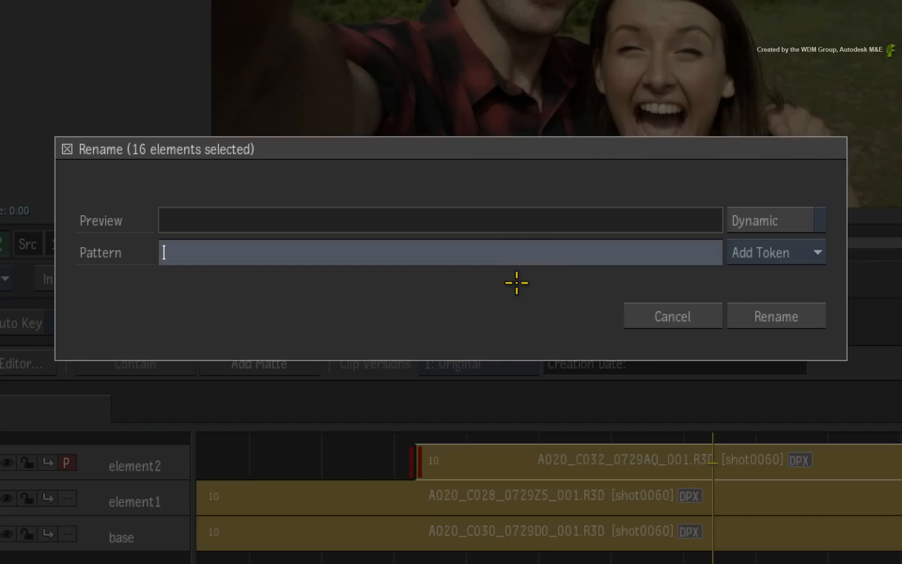
pyautogui.moveTo(525, 291)
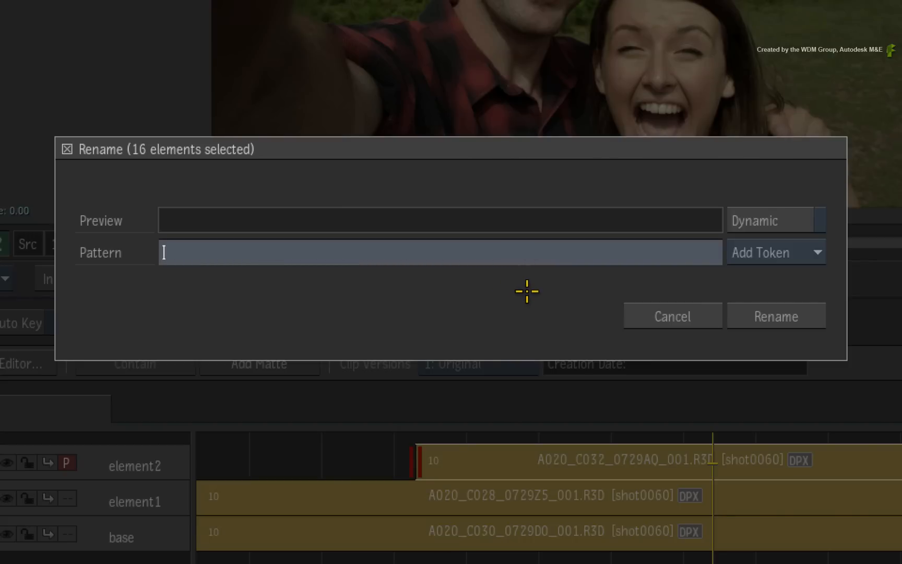
pyautogui.moveTo(824, 277)
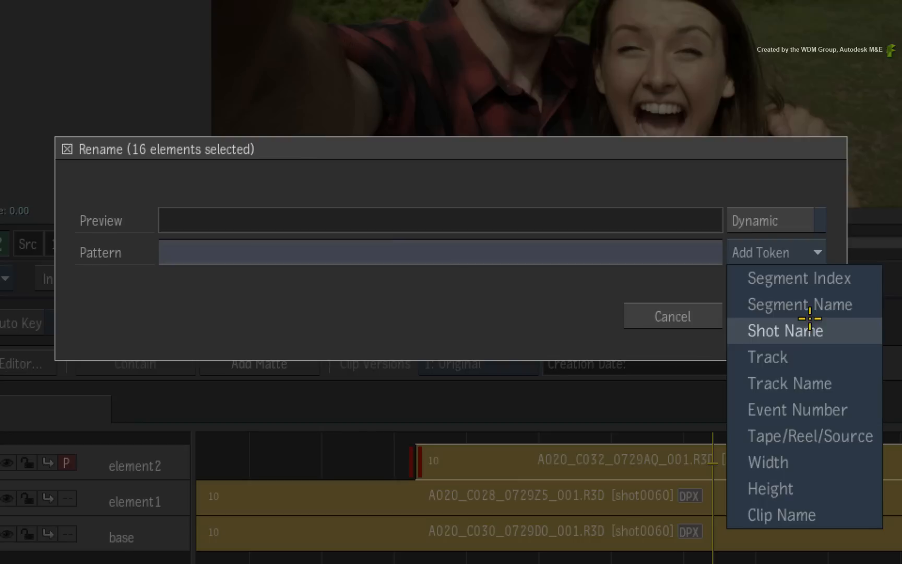
# Rename all sixteen segments with the pattern <shot name>_<track name>, like shot0060_base
pyautogui.click(784, 331)
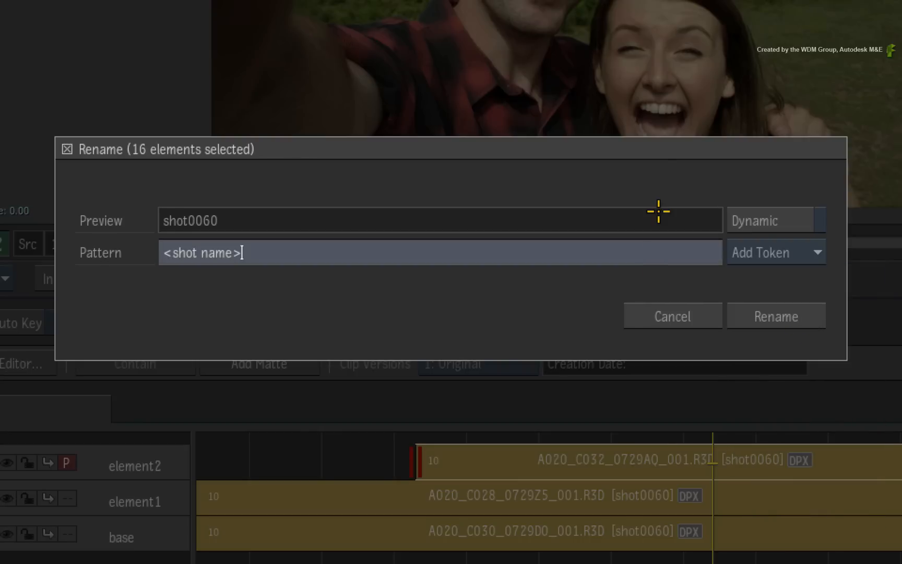
pyautogui.write('_')
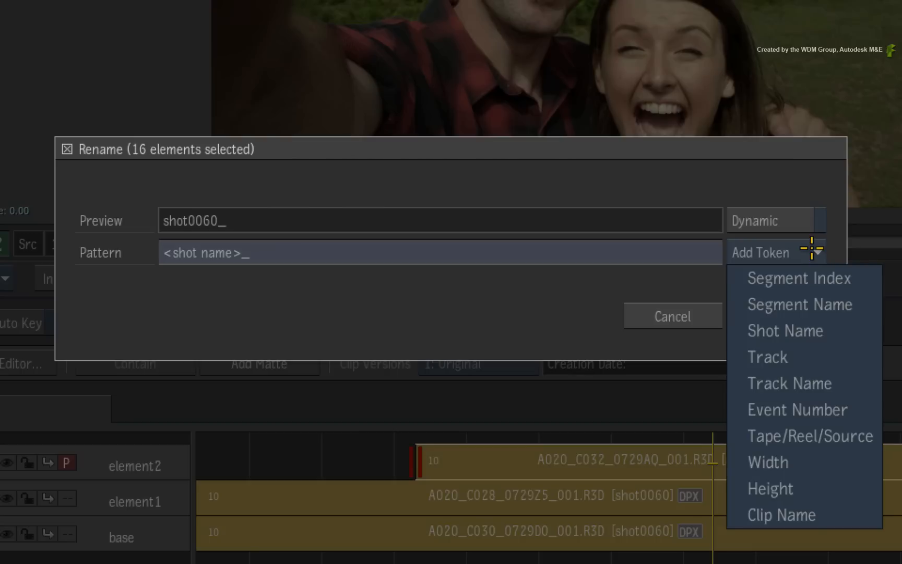
pyautogui.moveTo(805, 383)
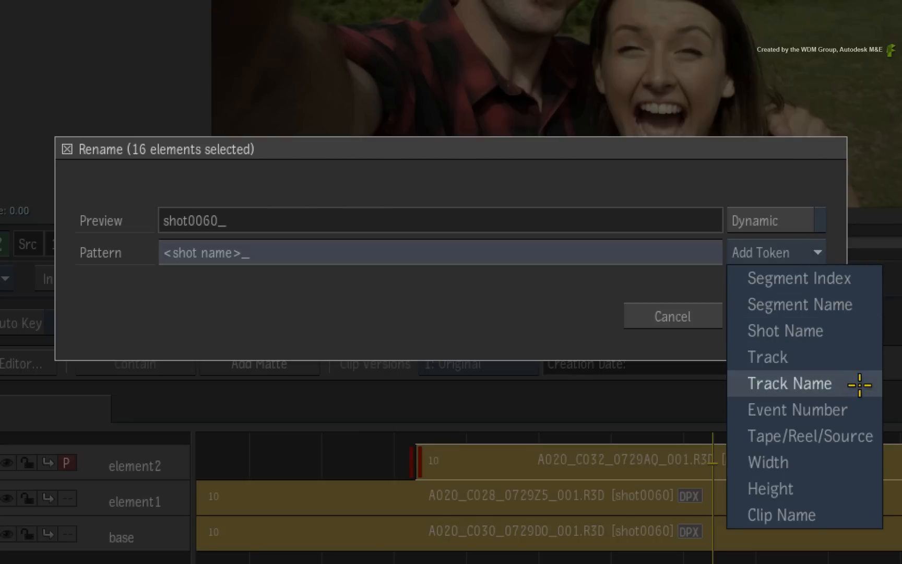
pyautogui.click(788, 383)
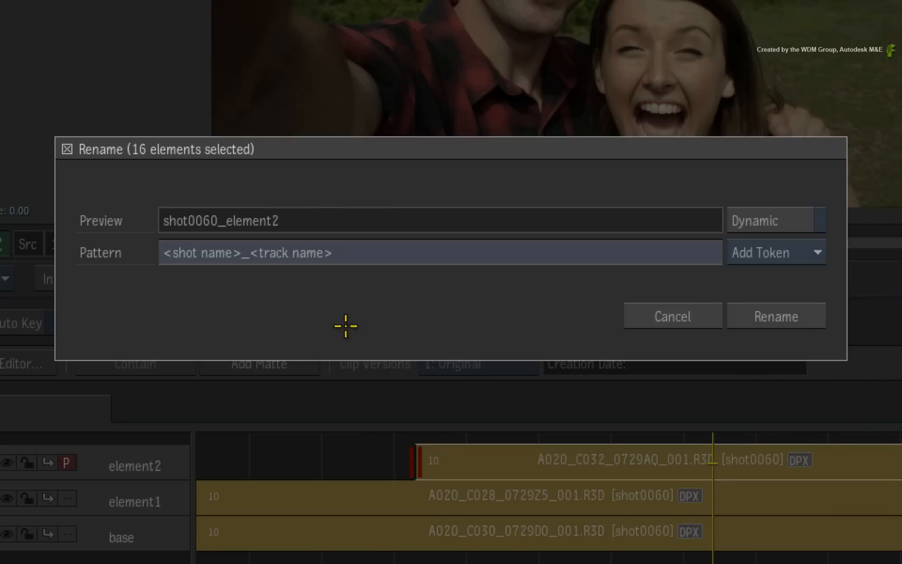
pyautogui.moveTo(788, 315)
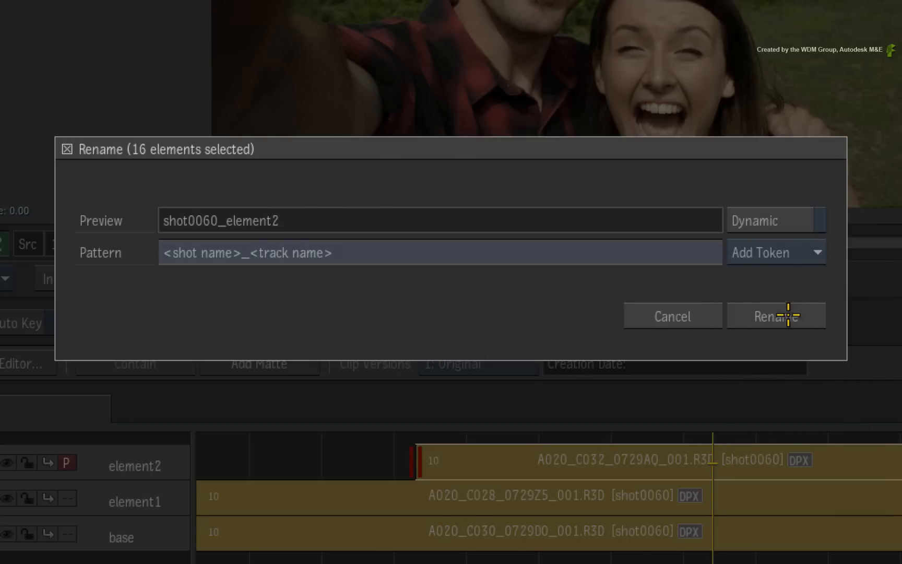
pyautogui.click(776, 315)
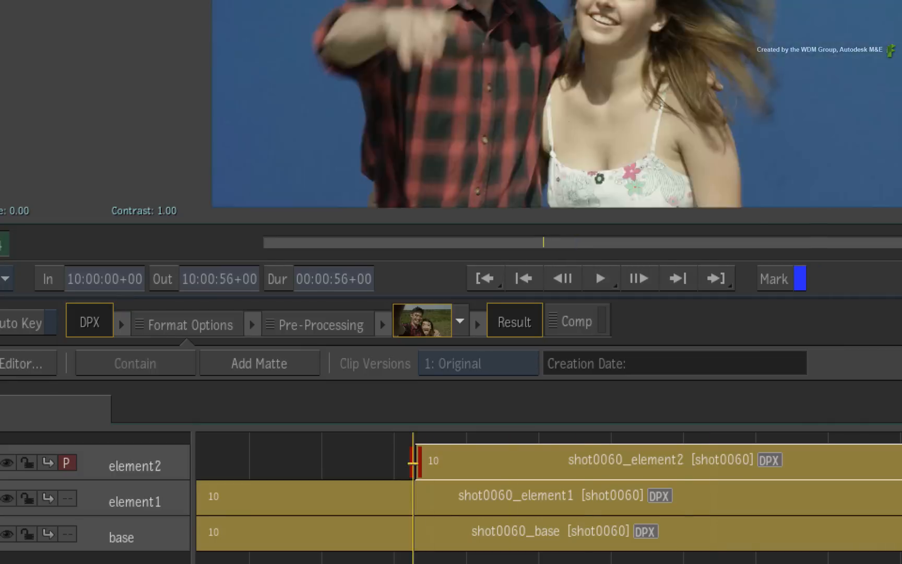
pyautogui.click(446, 460)
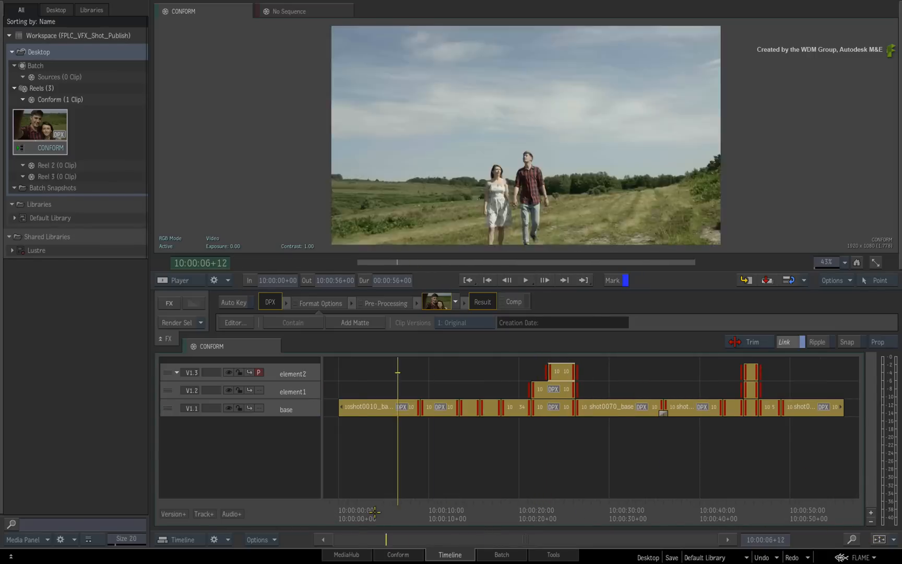
pyautogui.click(469, 280)
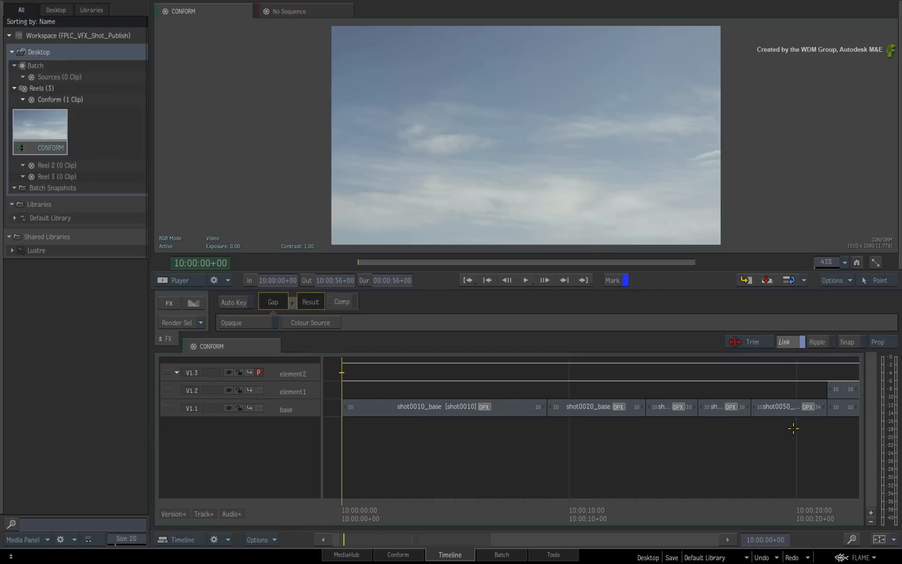
pyautogui.moveTo(774, 430)
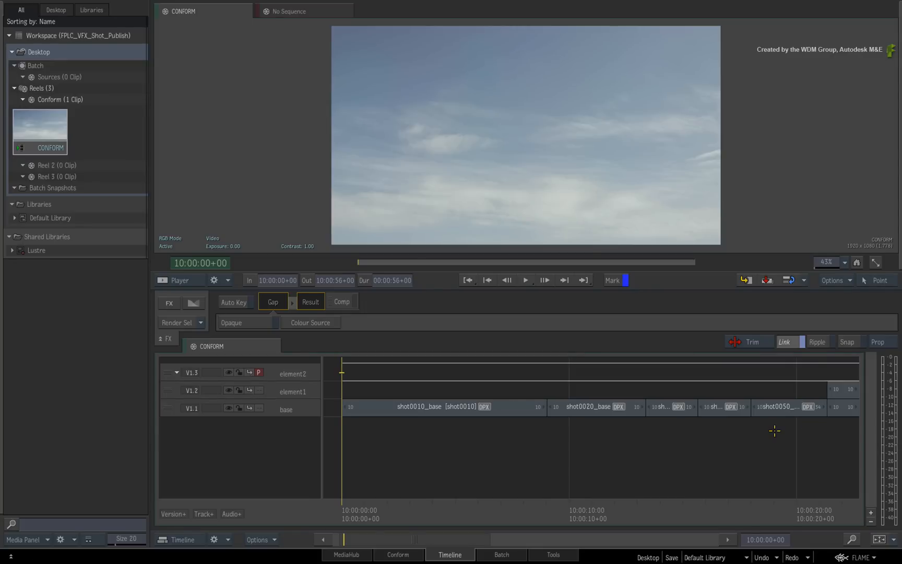